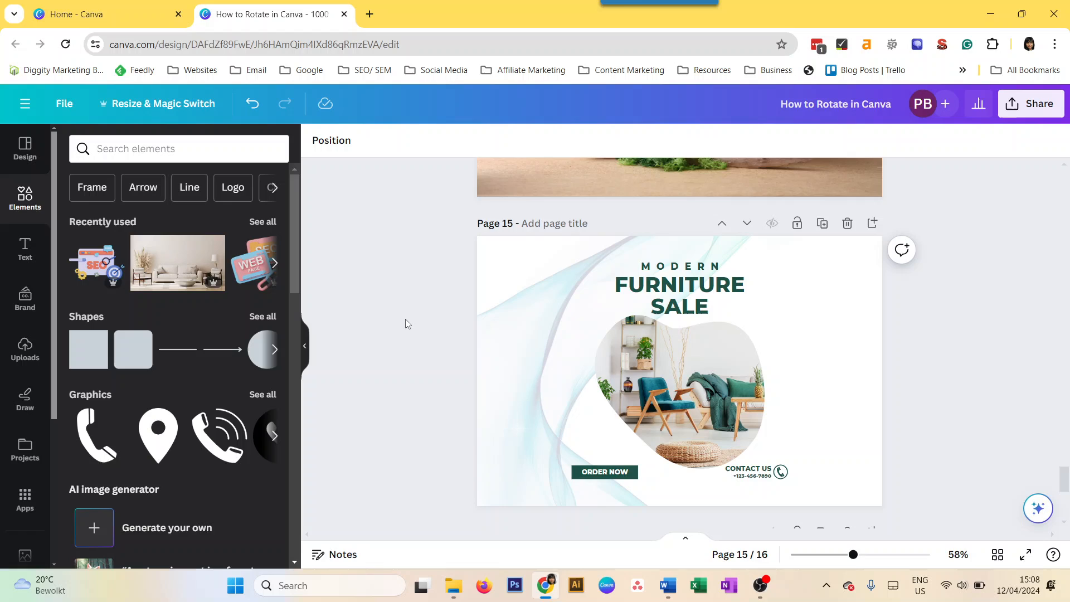
# Open Resize for page 15 and bring up Custom size, showing 1000 × 667 px.
pyautogui.click(679, 371)
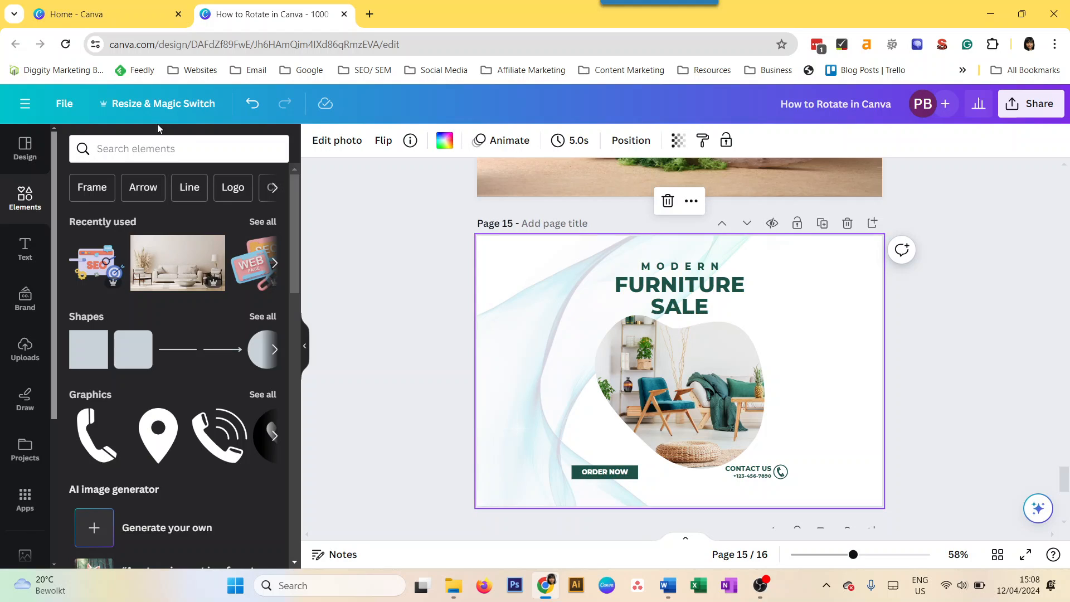
pyautogui.click(163, 104)
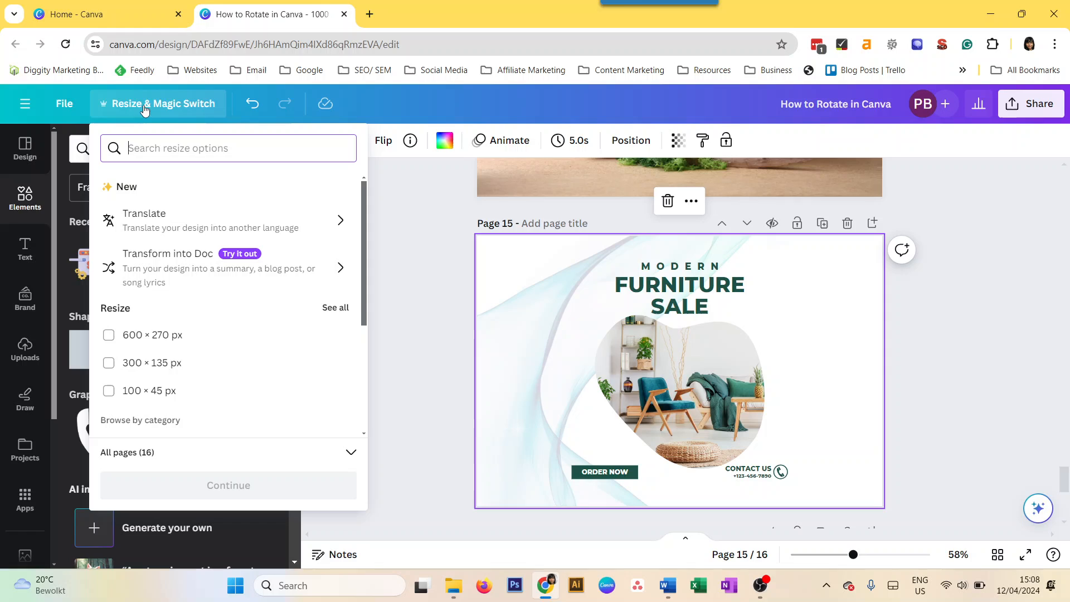
pyautogui.moveTo(242, 268)
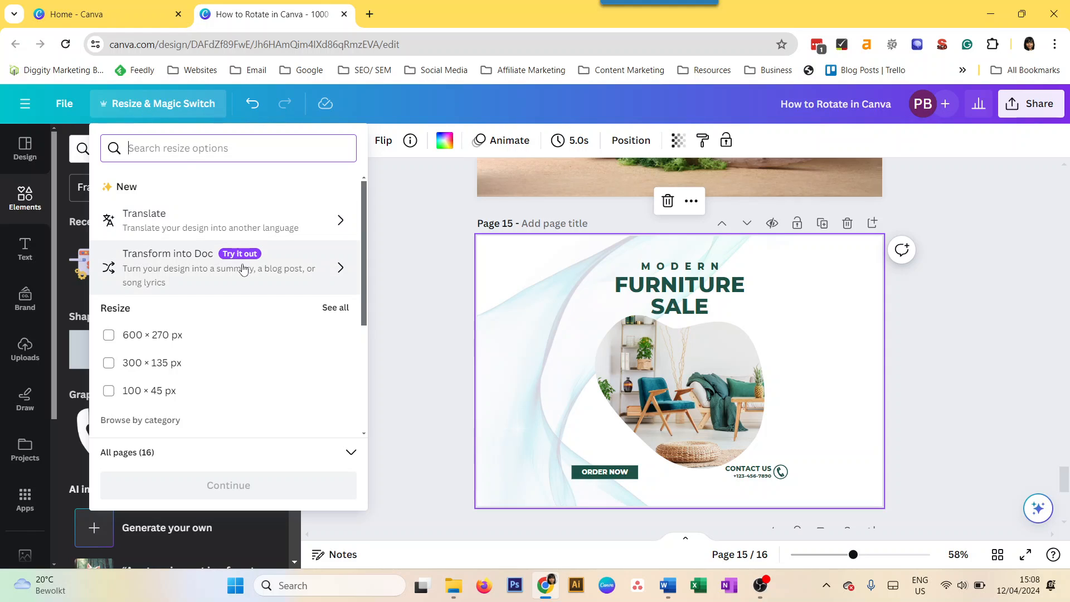
pyautogui.scroll(-3)
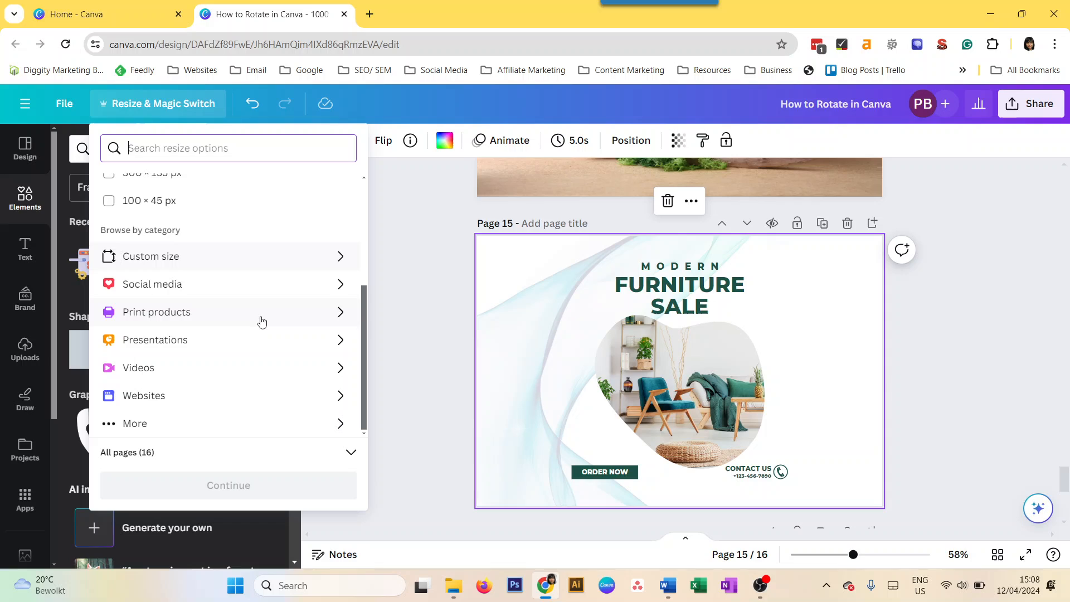
pyautogui.click(151, 256)
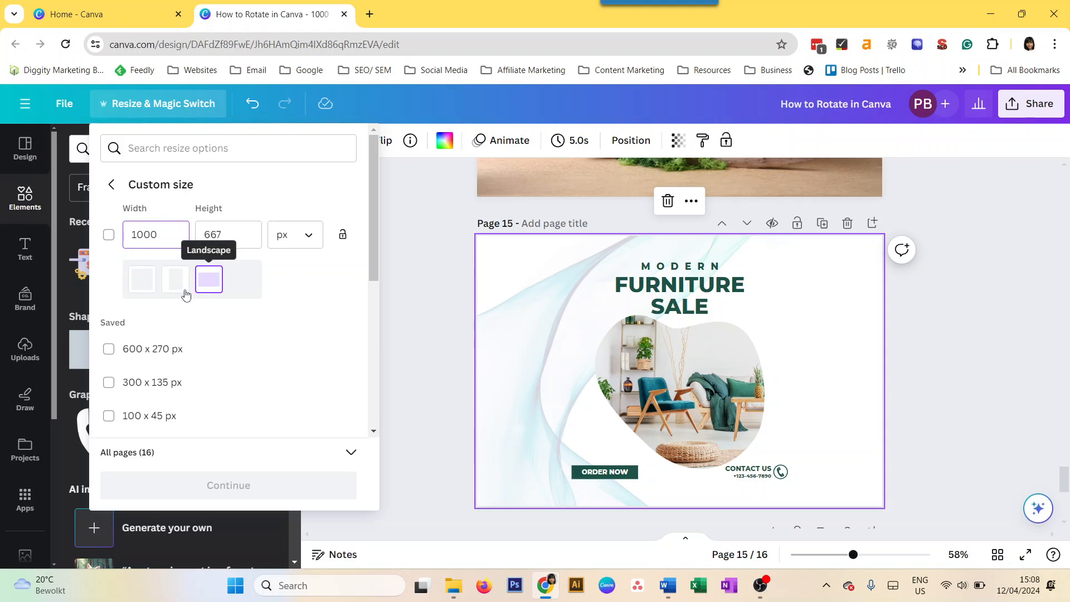
pyautogui.moveTo(174, 280)
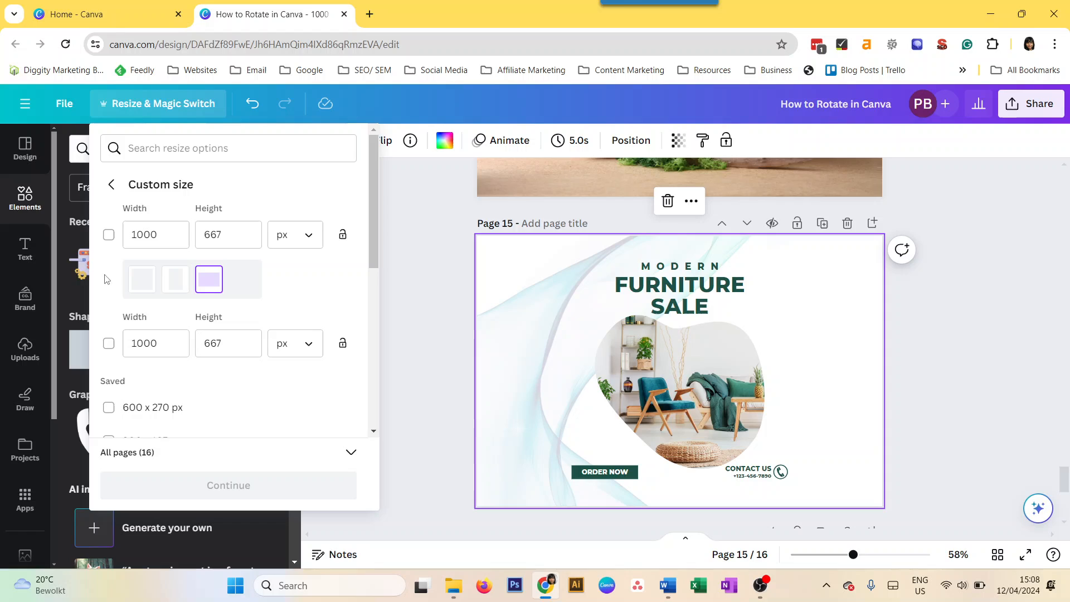
# Tick a custom size row and enter width 850 and height 1000 px.
pyautogui.click(228, 293)
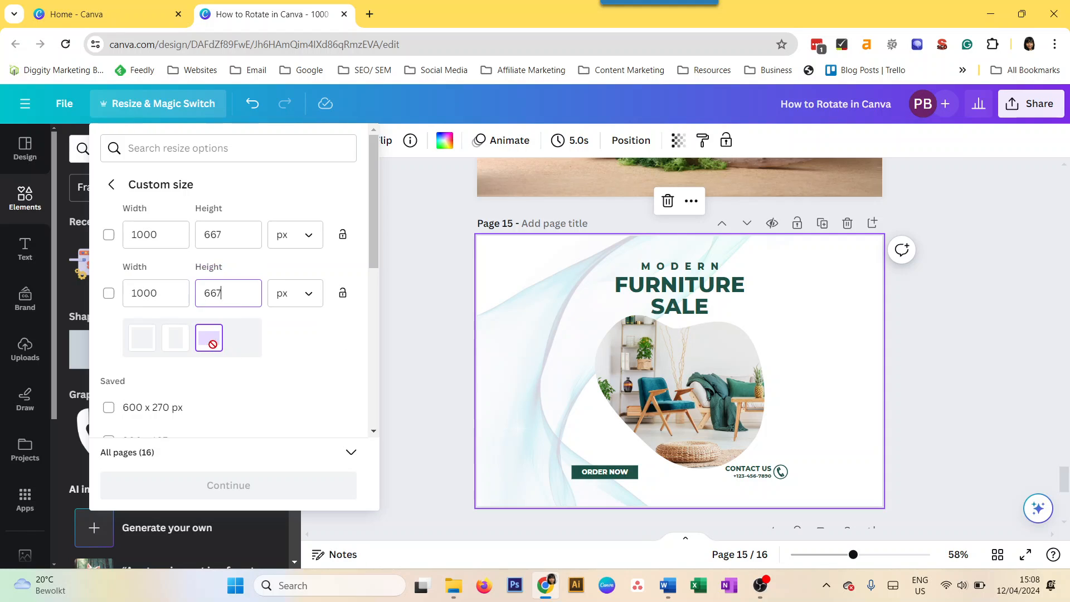
pyautogui.click(108, 294)
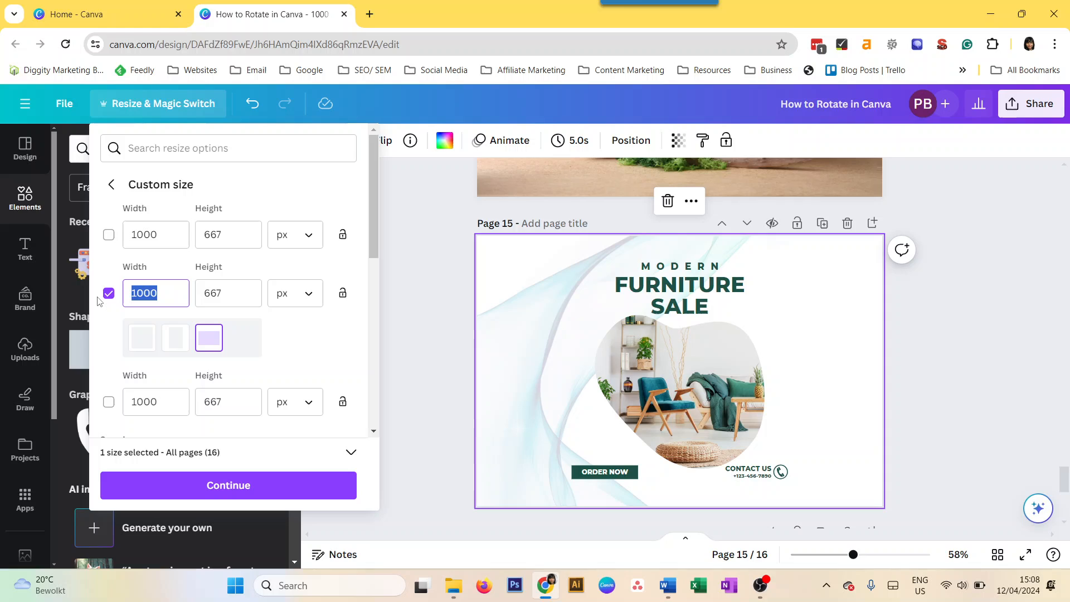
pyautogui.write('800')
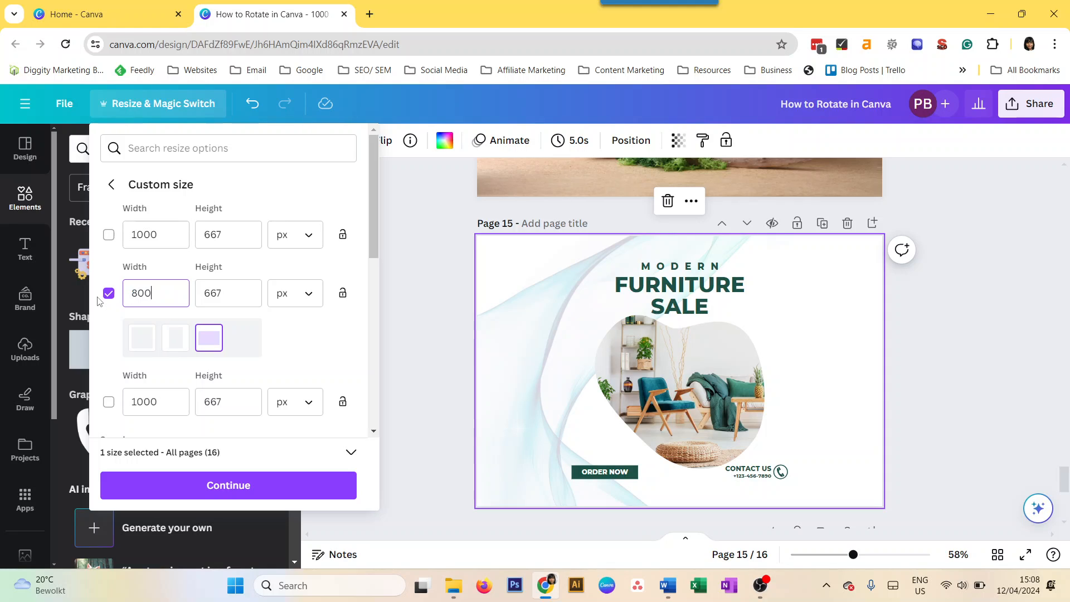
pyautogui.write('1000')
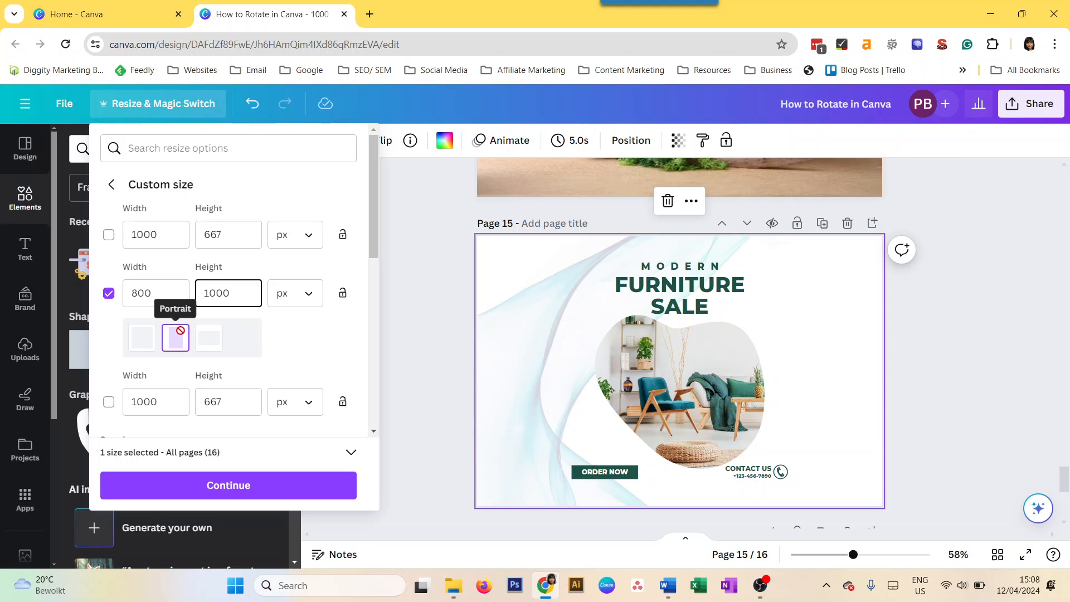
pyautogui.click(156, 293)
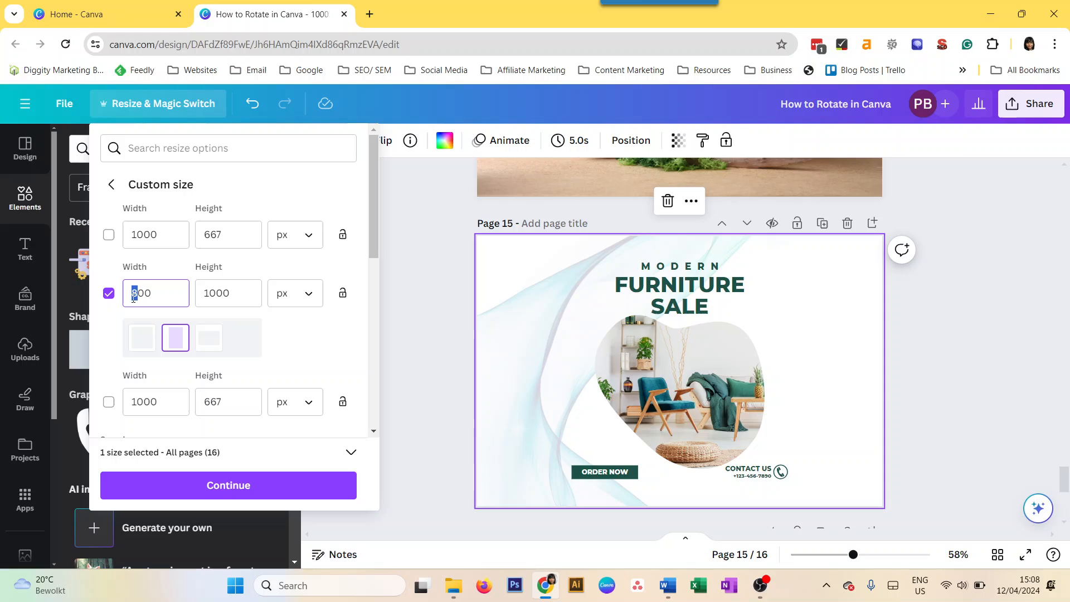
pyautogui.write('85000')
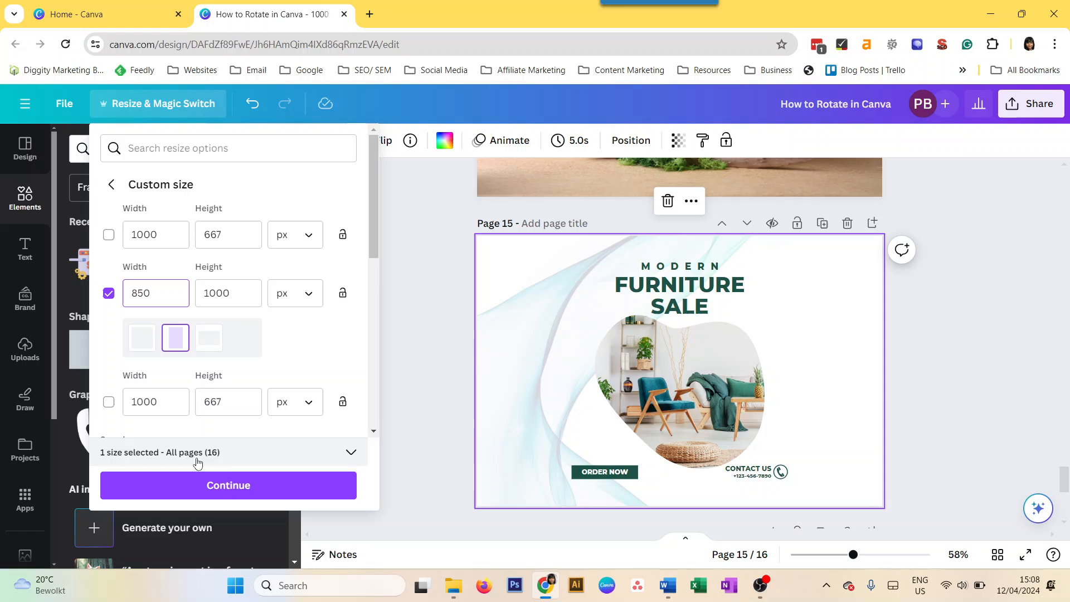
# Limit the resize to Page 15 and continue to the preview.
pyautogui.click(228, 452)
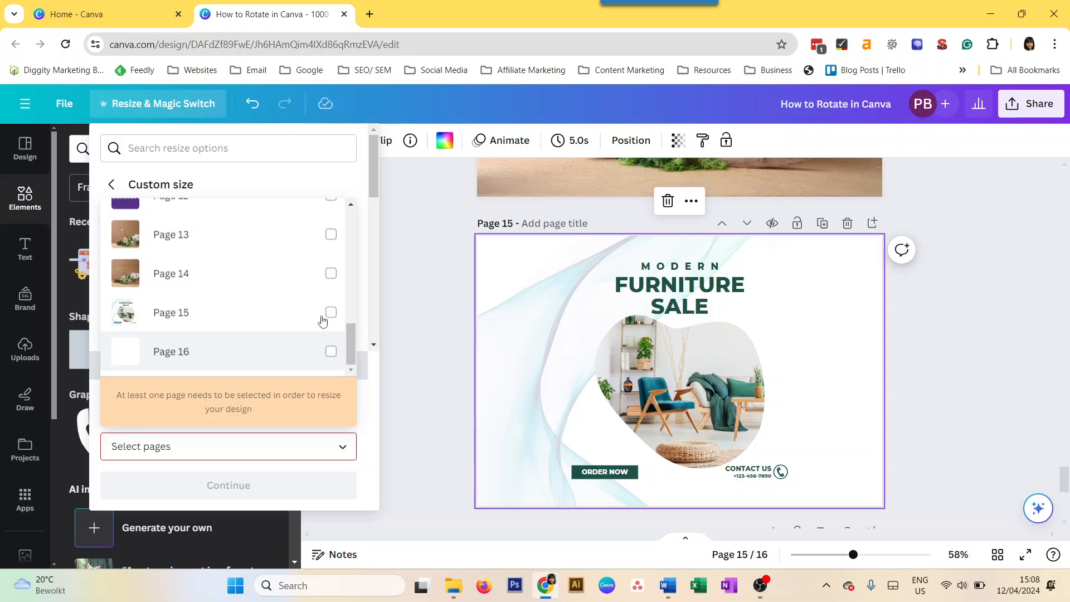
pyautogui.click(331, 313)
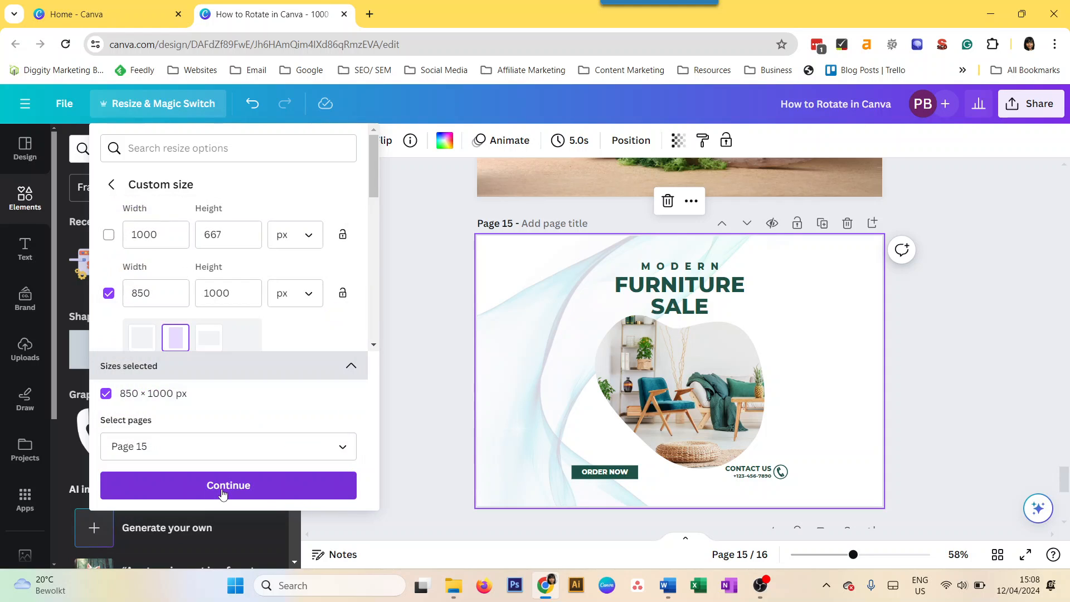
pyautogui.click(227, 485)
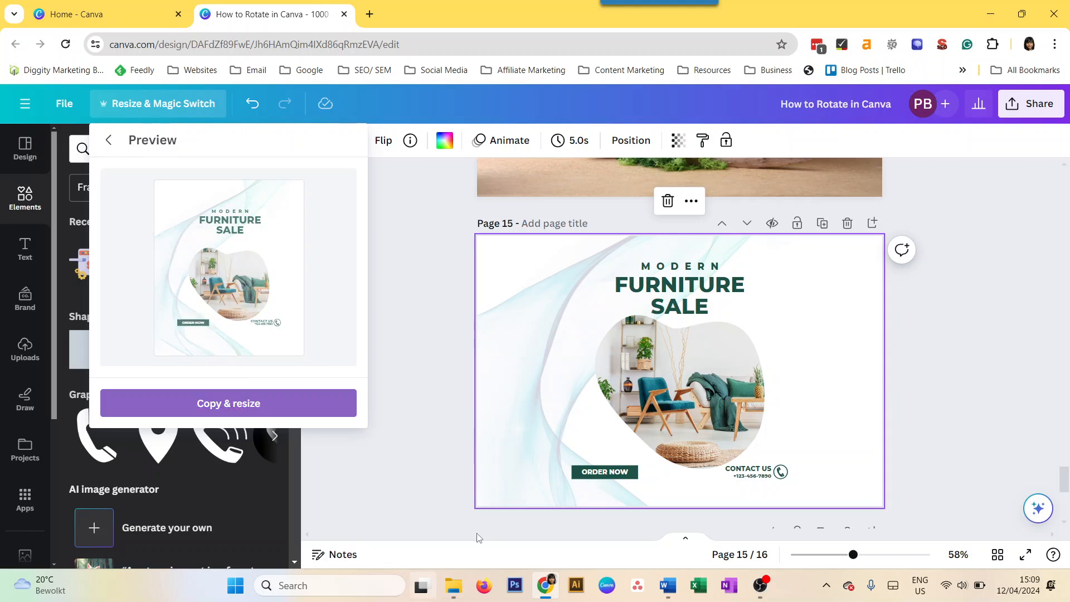
# Create the 850 × 1000 px resized copy and open it.
pyautogui.click(228, 402)
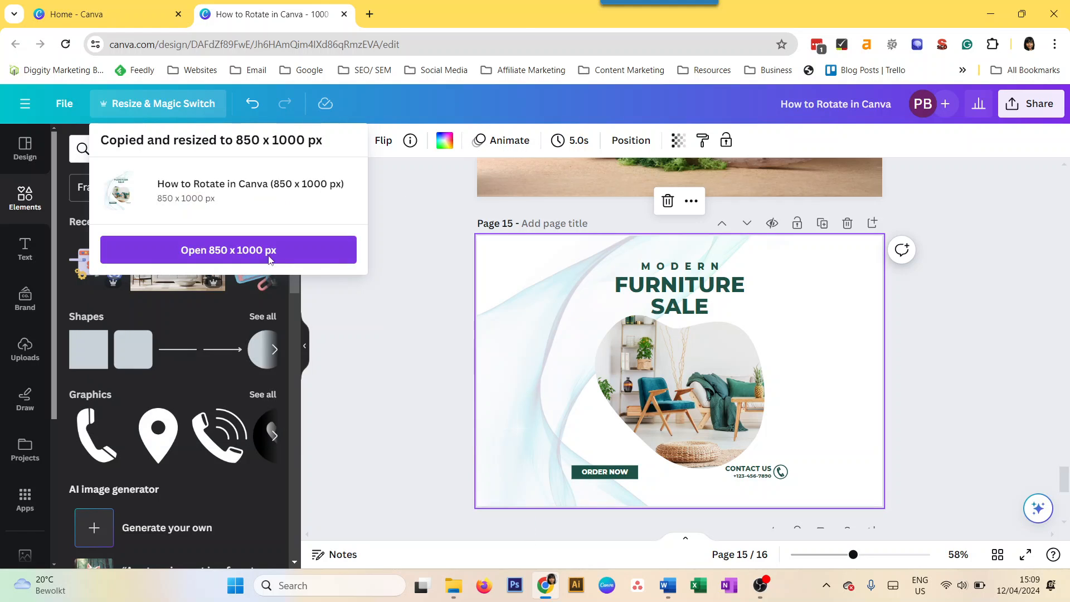
pyautogui.click(228, 250)
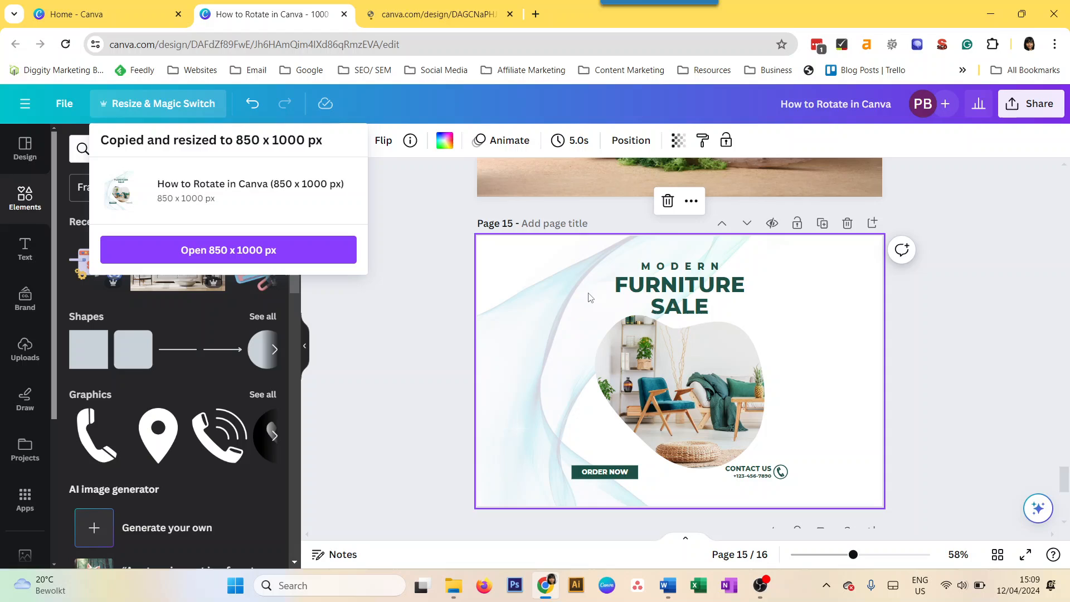
pyautogui.click(228, 249)
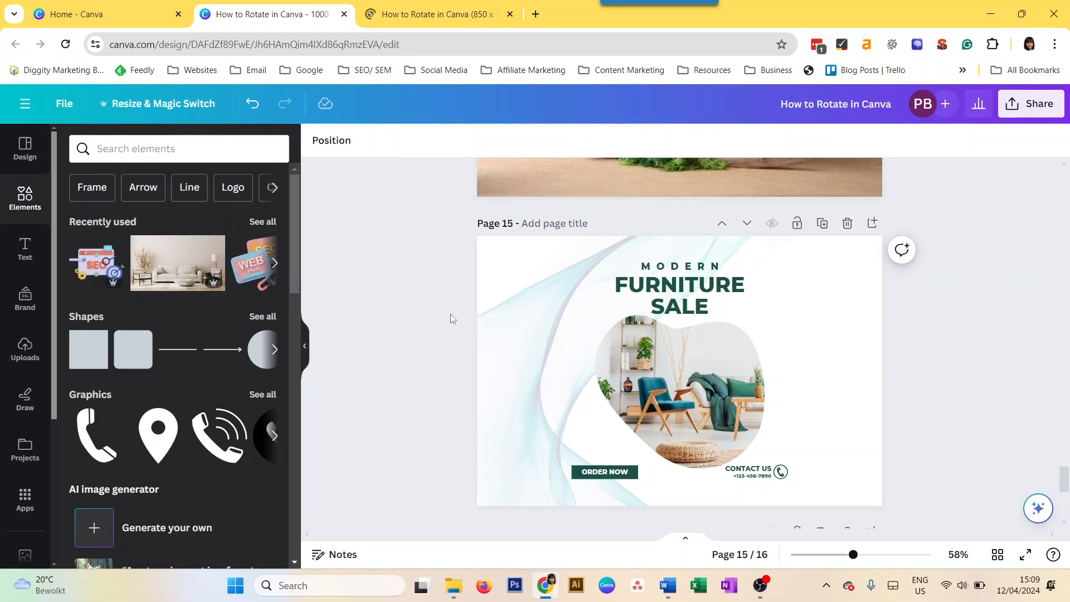
# View the copy's resized page, then return to the original design tab.
pyautogui.click(679, 371)
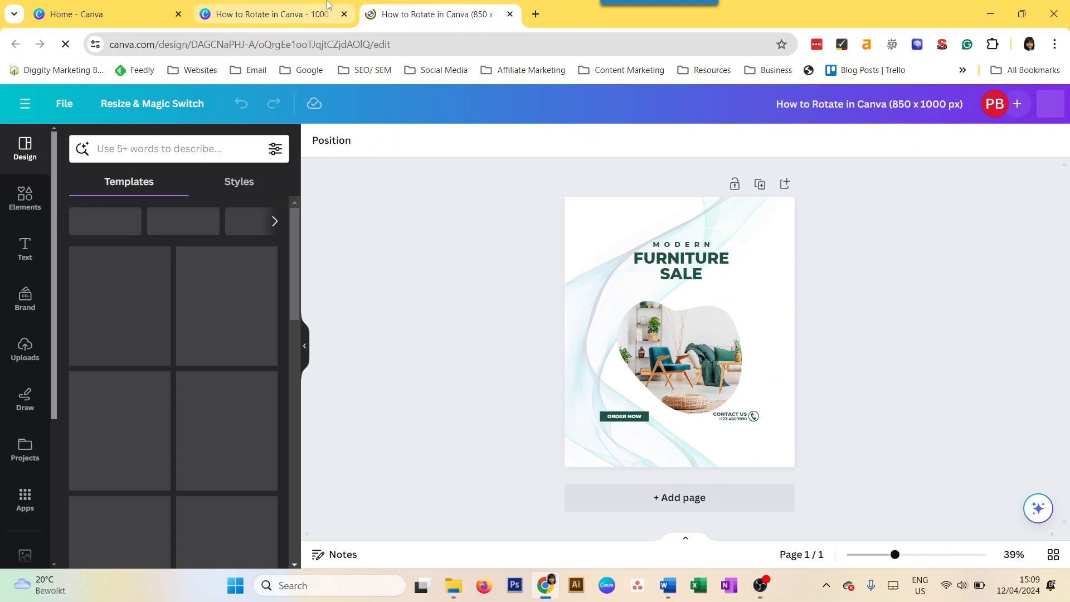
pyautogui.click(679, 331)
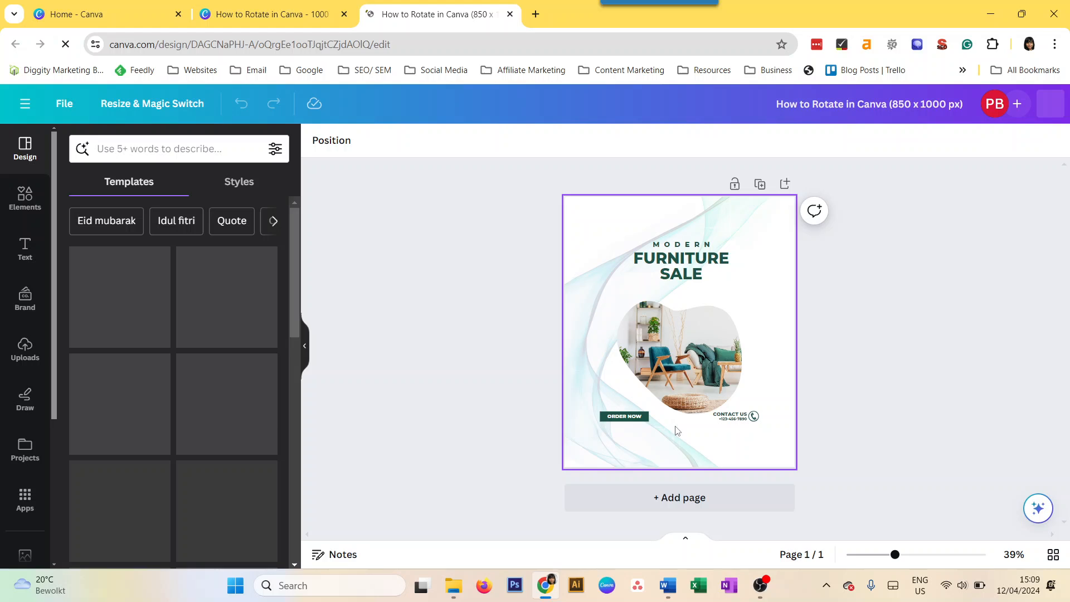
pyautogui.click(270, 13)
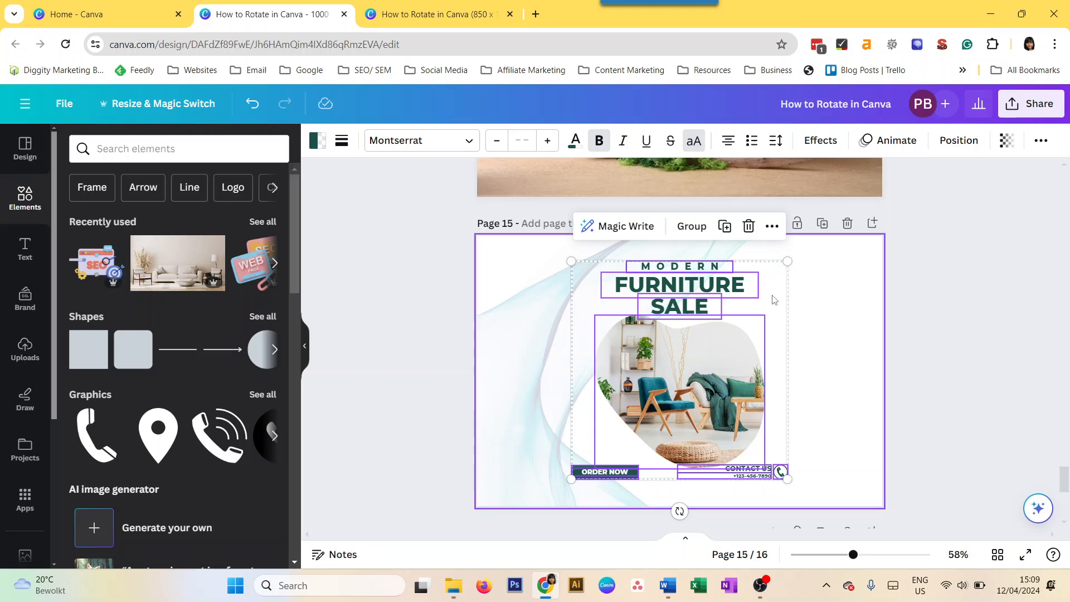
# Group the sale headline, photo and buttons, then rotate and tilt the group.
pyautogui.click(690, 225)
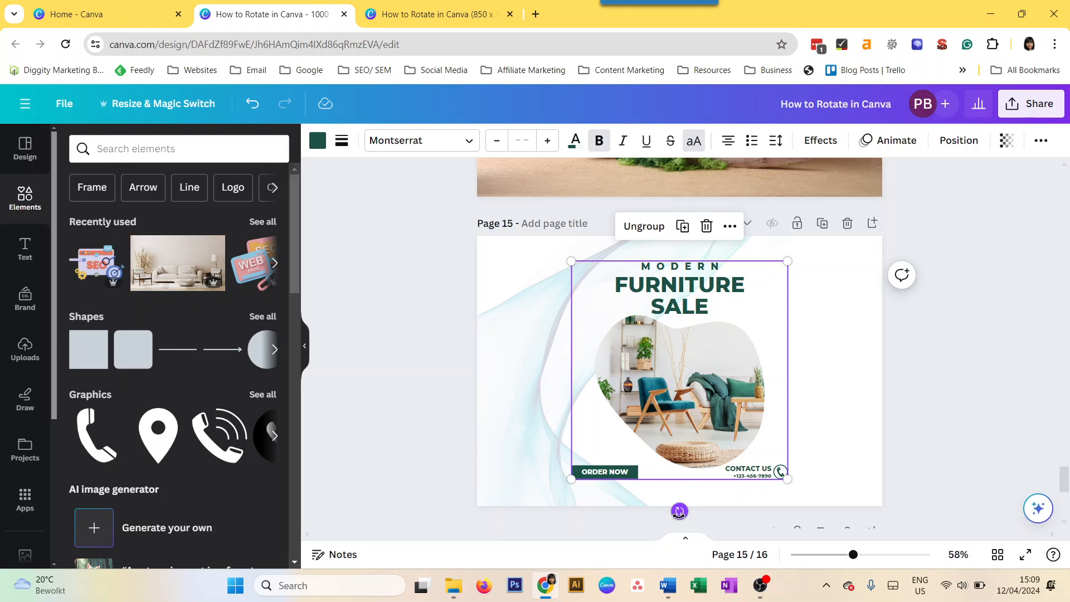
pyautogui.moveTo(680, 512); pyautogui.dragTo(829, 367)
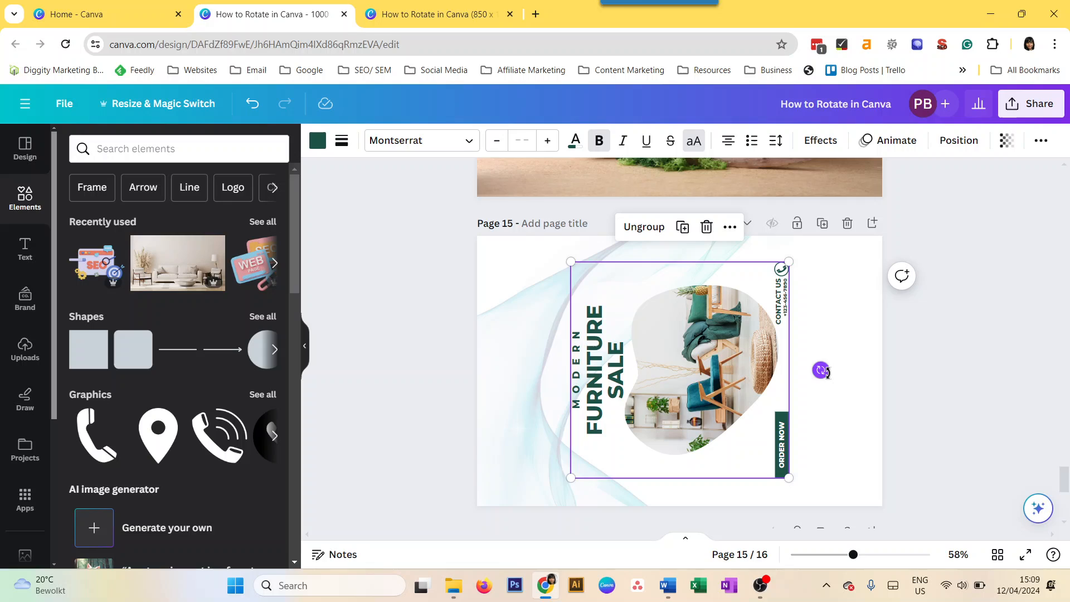
pyautogui.moveTo(711, 332)
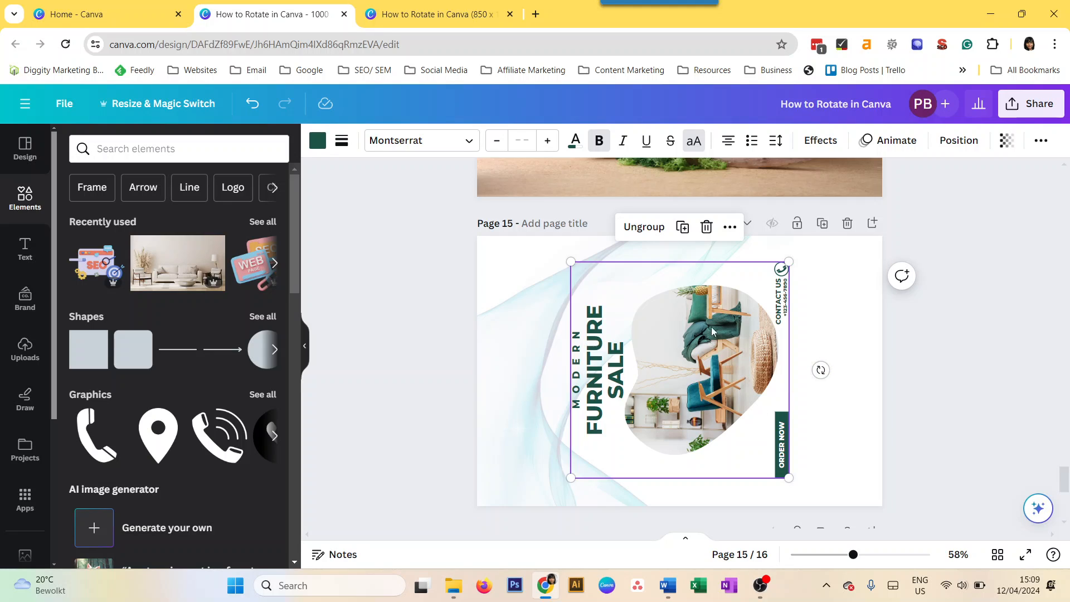
pyautogui.moveTo(732, 393)
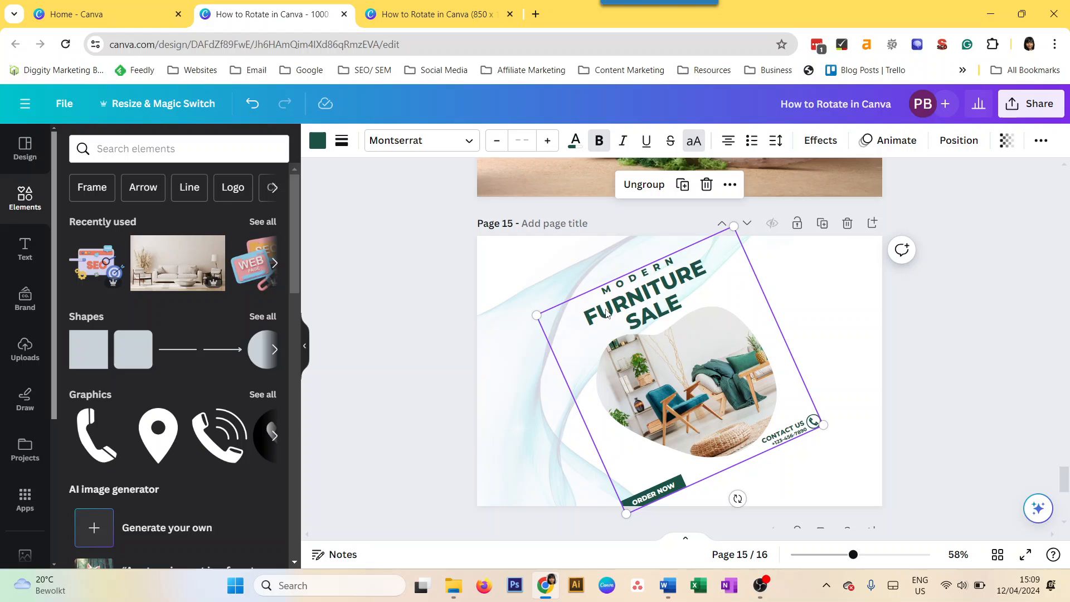
pyautogui.moveTo(738, 499); pyautogui.dragTo(635, 509)
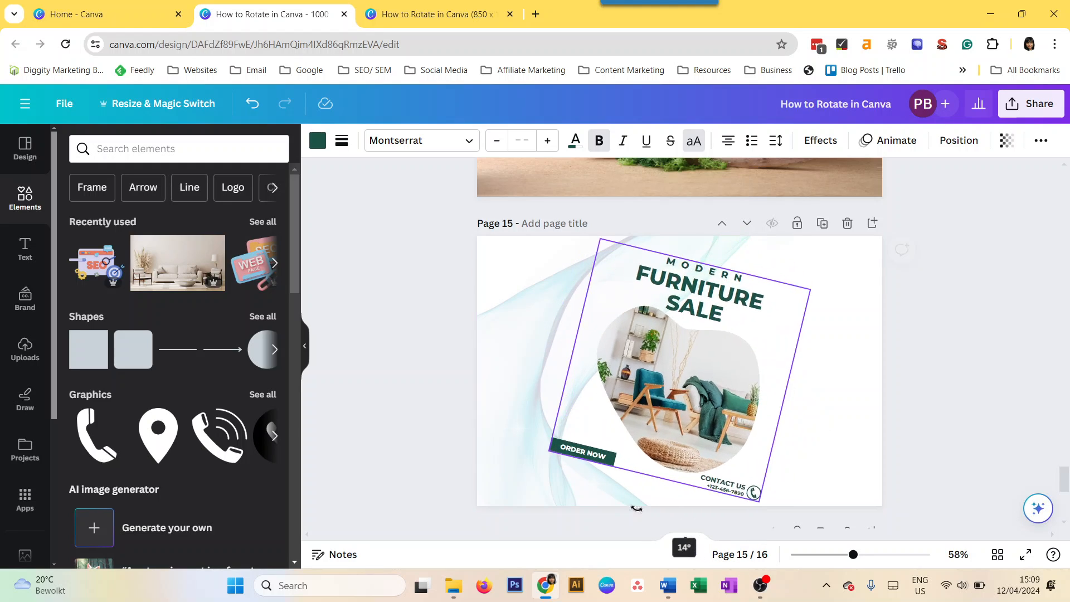
pyautogui.moveTo(635, 509); pyautogui.dragTo(720, 317)
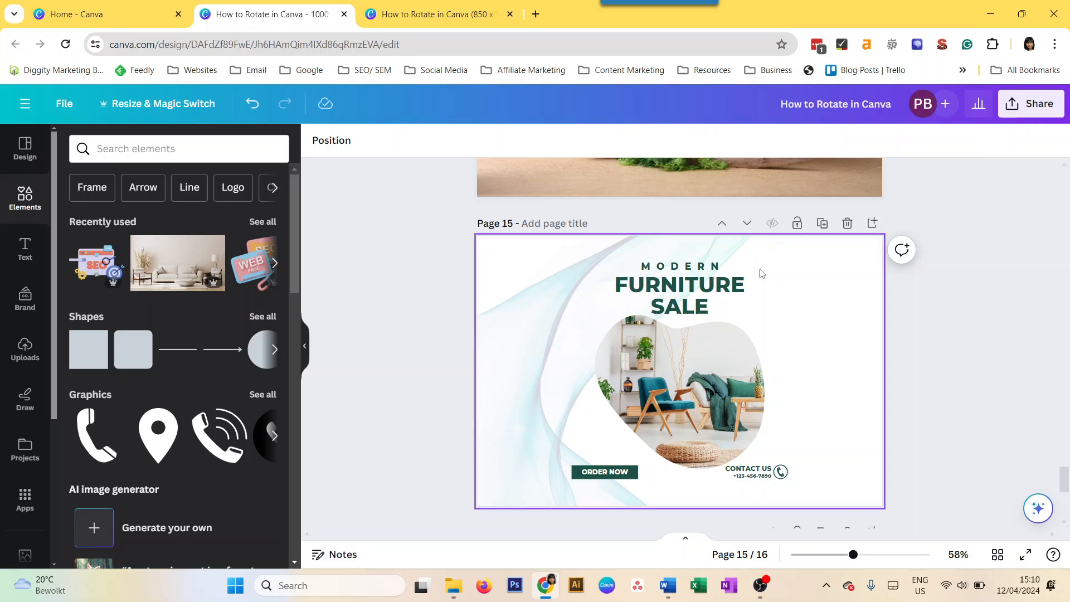
pyautogui.moveTo(819, 414)
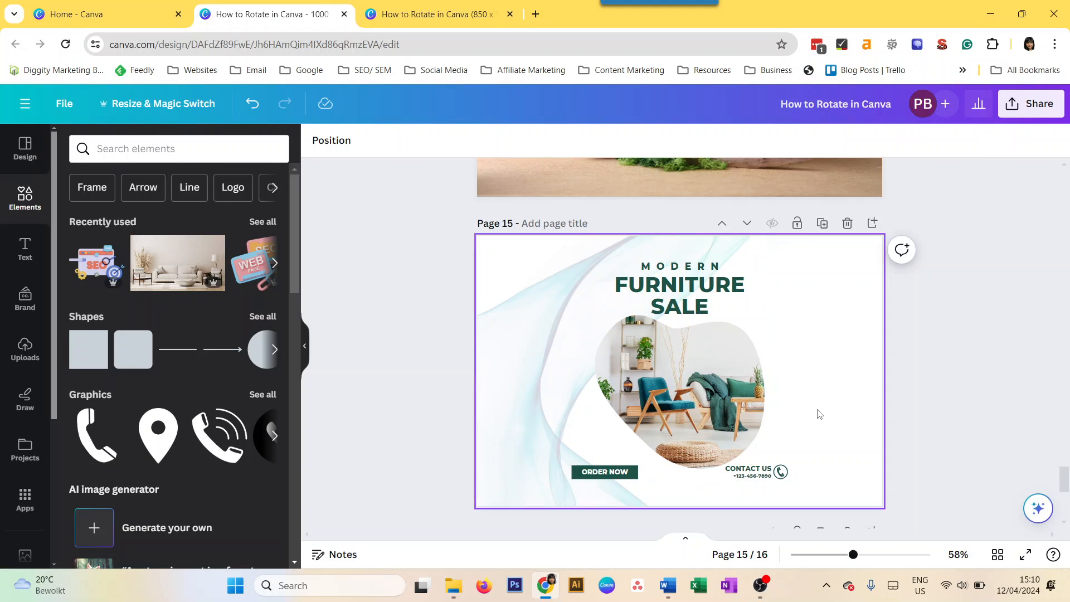
# Click around page 15, then switch to the 850 × 1000 px copy tab.
pyautogui.click(496, 291)
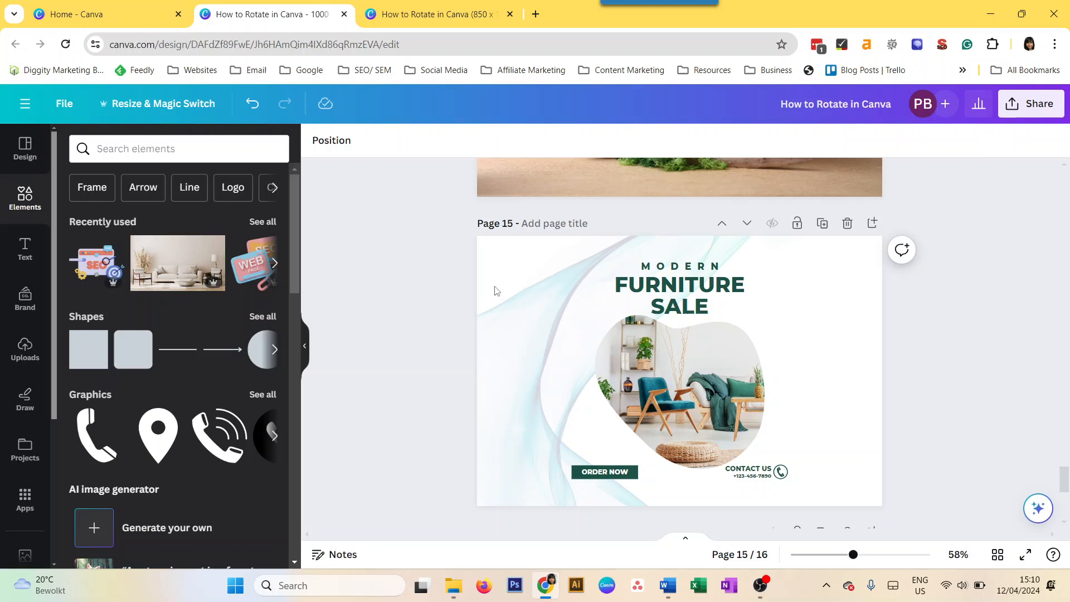
pyautogui.click(497, 411)
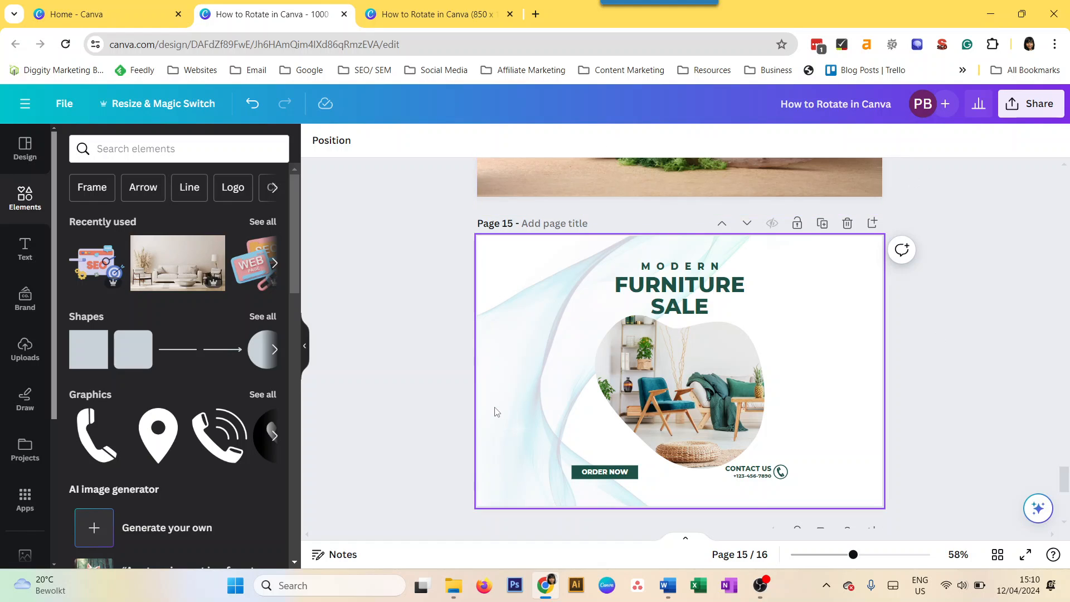
pyautogui.click(434, 15)
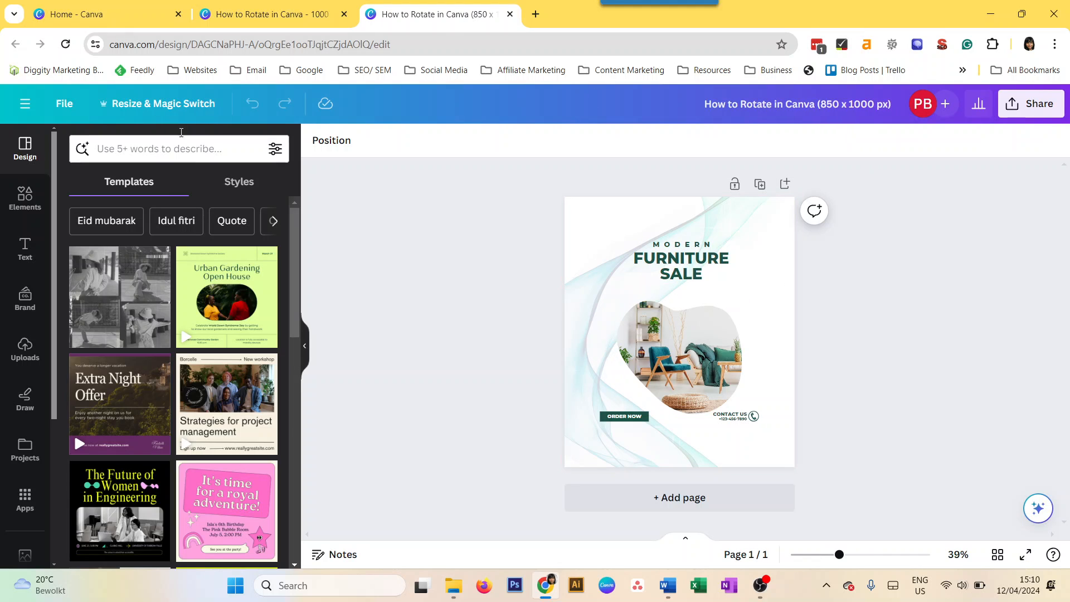
# Return to the main rotation design and select page 16's sofa photo.
pyautogui.click(266, 15)
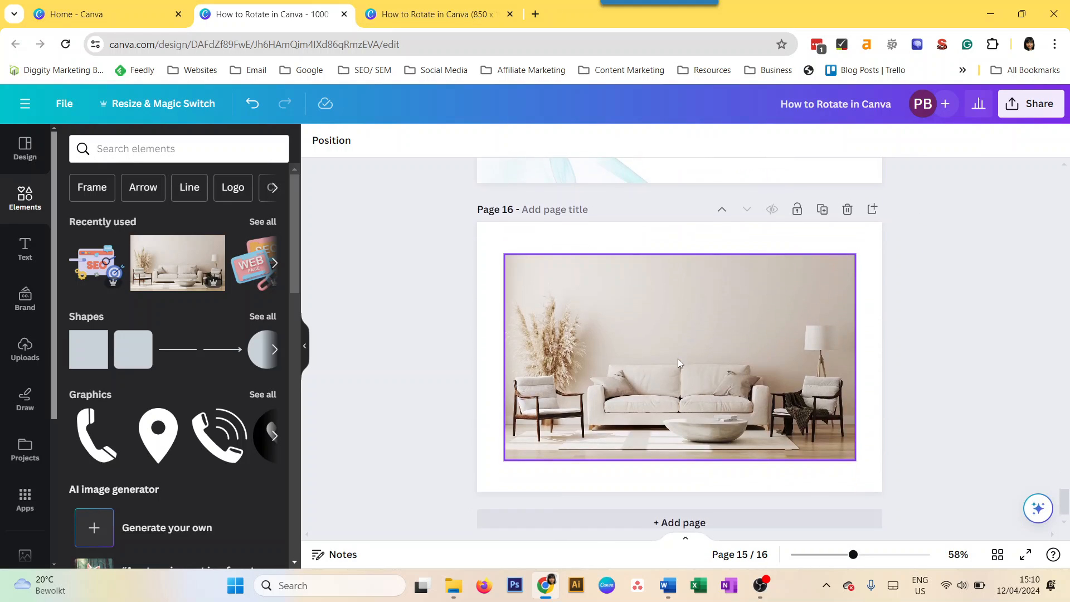
pyautogui.click(679, 358)
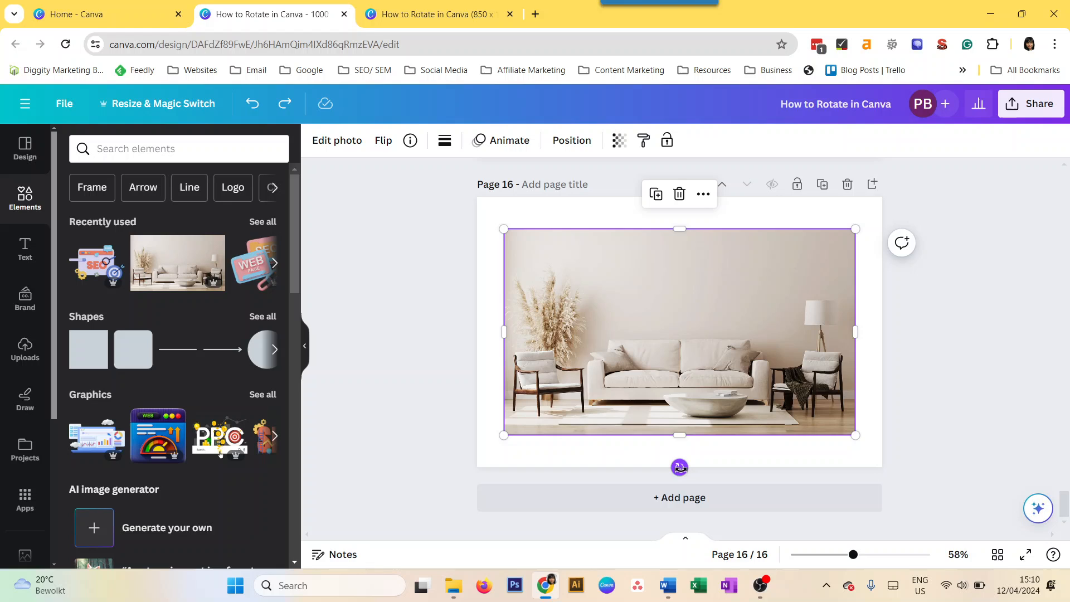
pyautogui.moveTo(679, 468); pyautogui.dragTo(710, 459)
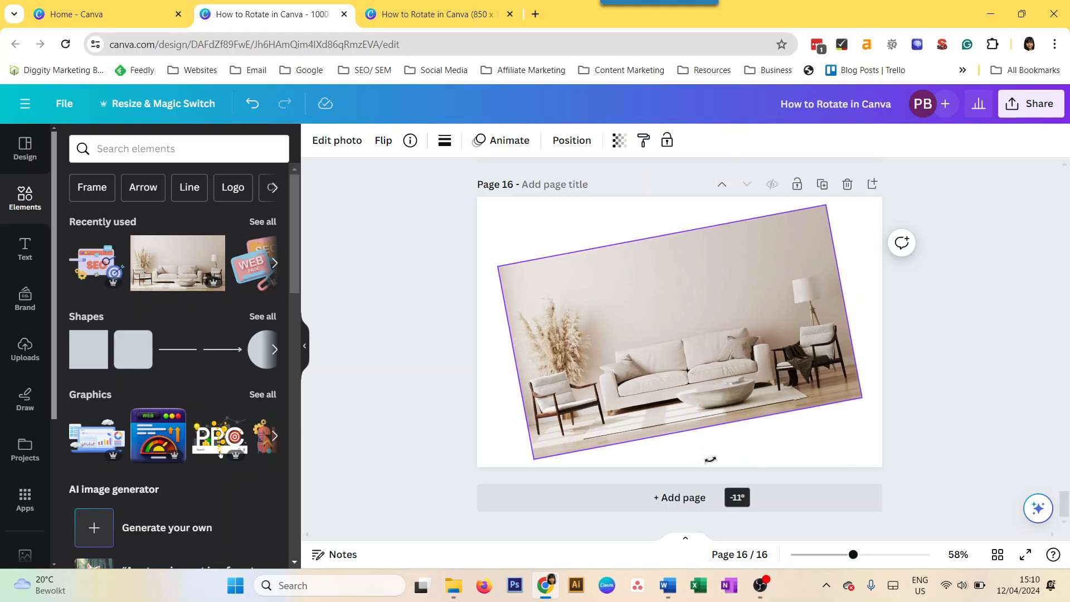
pyautogui.moveTo(709, 459); pyautogui.dragTo(731, 429)
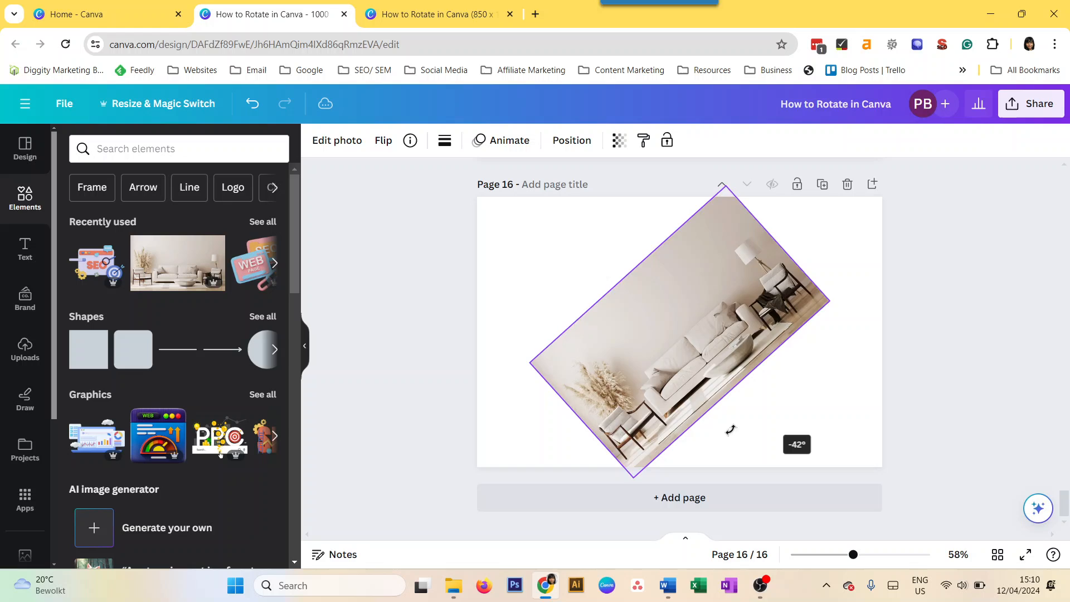
pyautogui.moveTo(730, 429); pyautogui.dragTo(768, 395)
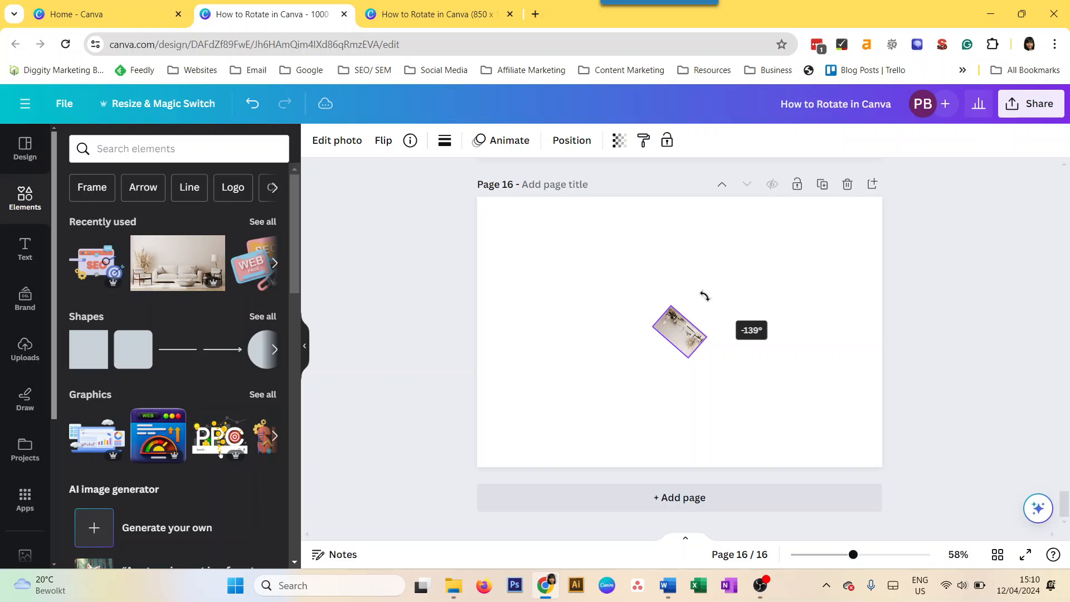
pyautogui.moveTo(705, 295); pyautogui.dragTo(629, 475)
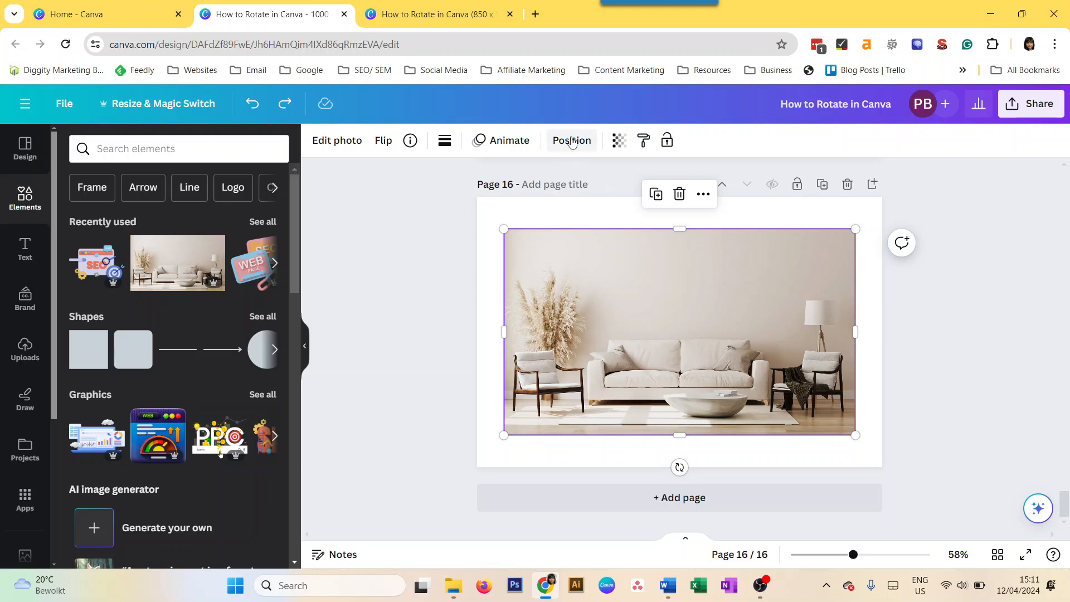
# Set the sofa photo's rotation to exactly 90° under Position's Advanced settings.
pyautogui.click(571, 141)
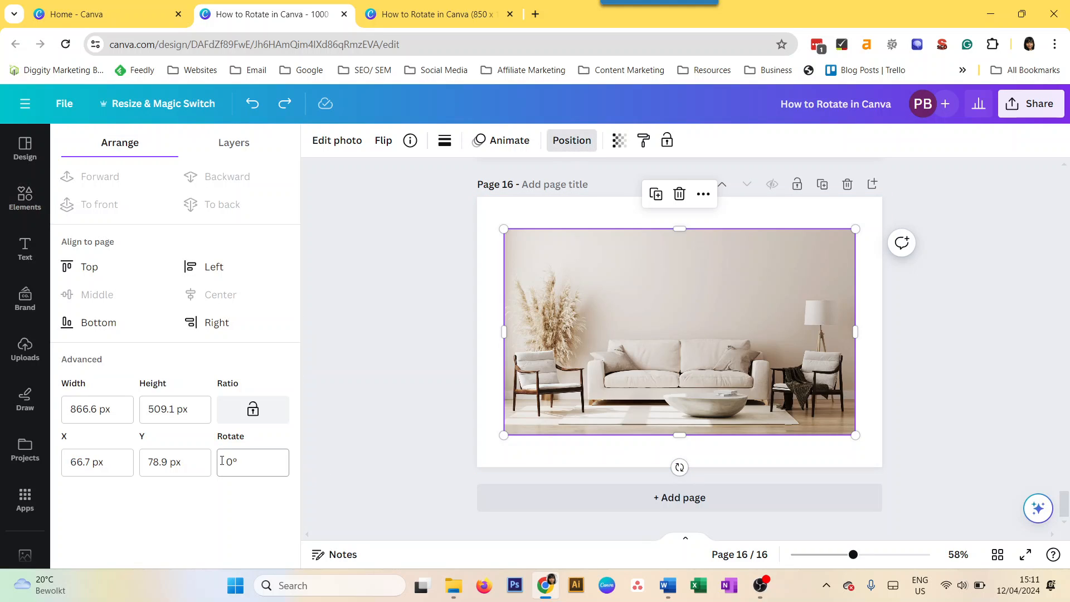
pyautogui.click(253, 462)
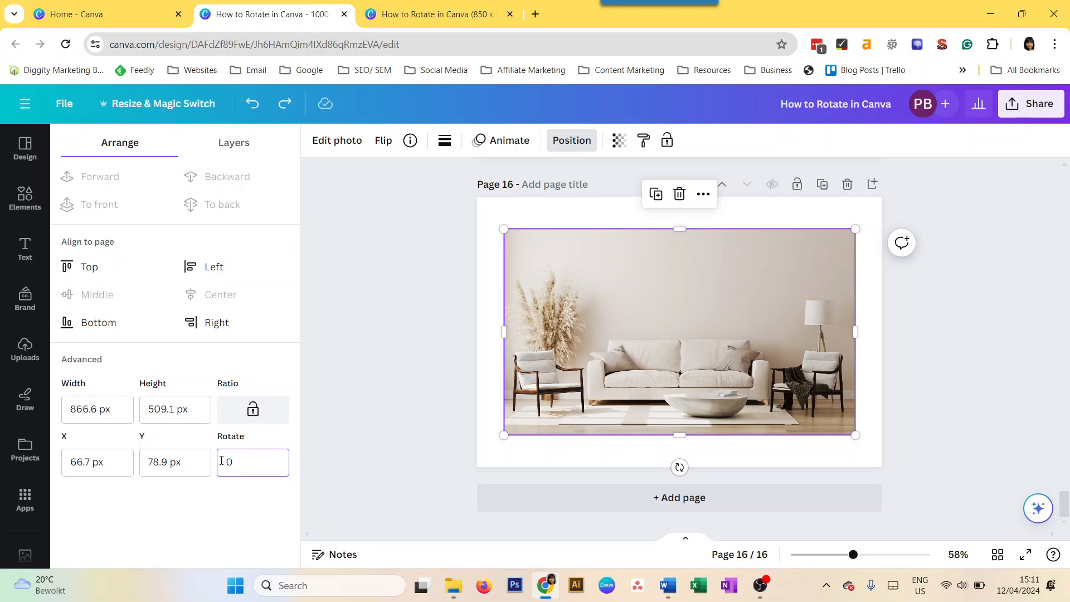
pyautogui.write('90°')
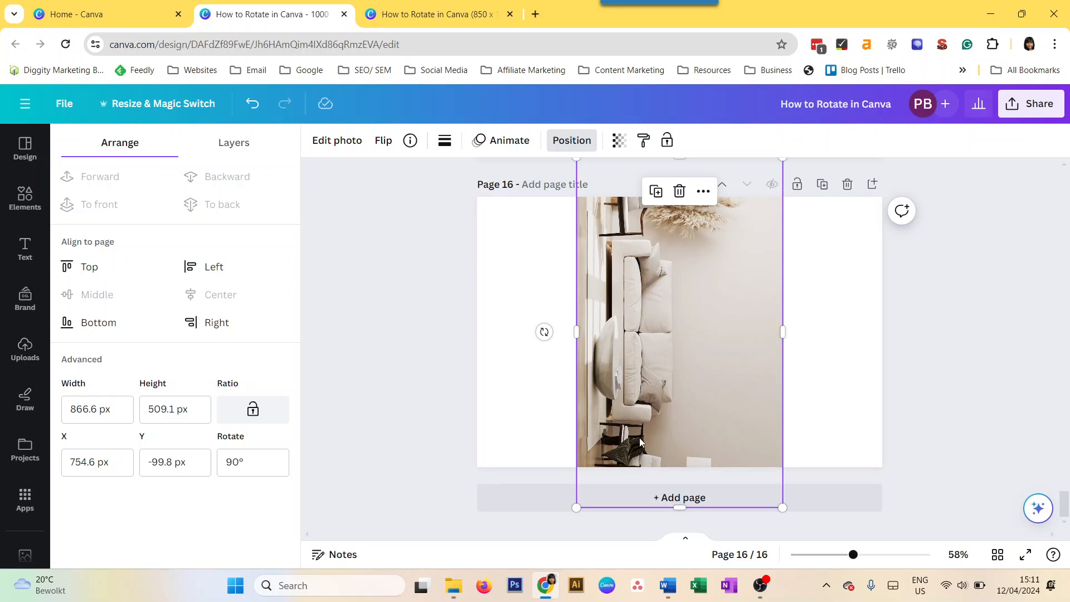
pyautogui.click(252, 462)
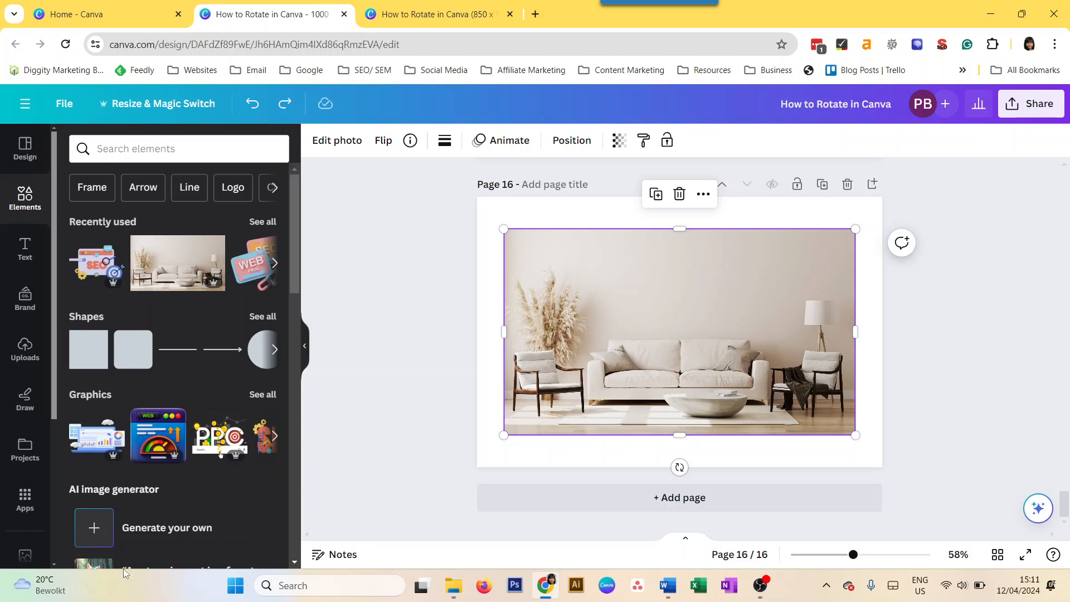
# Scroll through the Elements library's Graphics, Stickers, Photos and Videos.
pyautogui.scroll(-3)
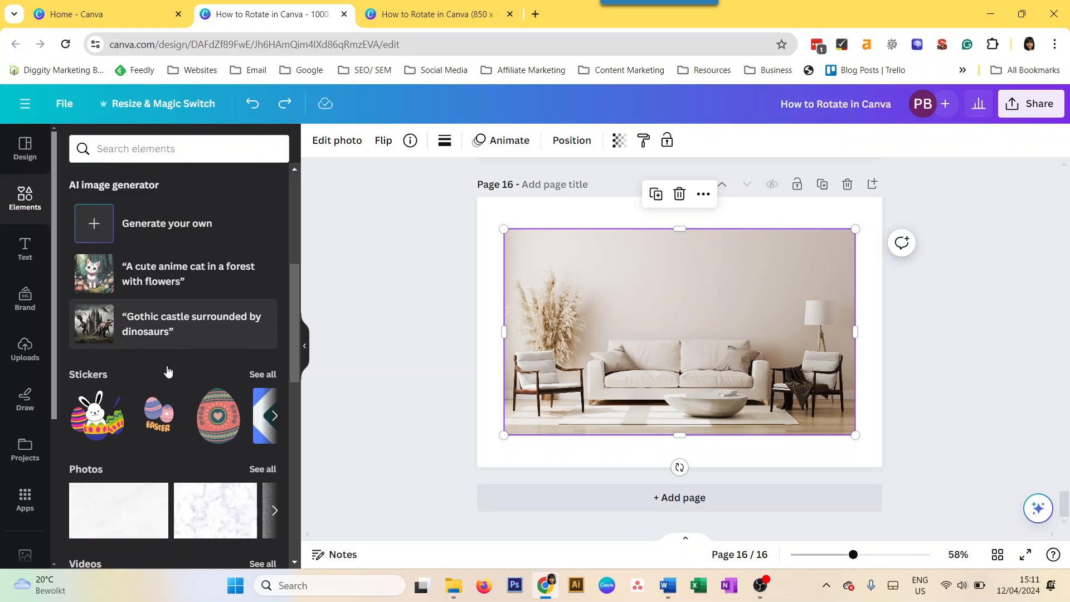
pyautogui.scroll(-3)
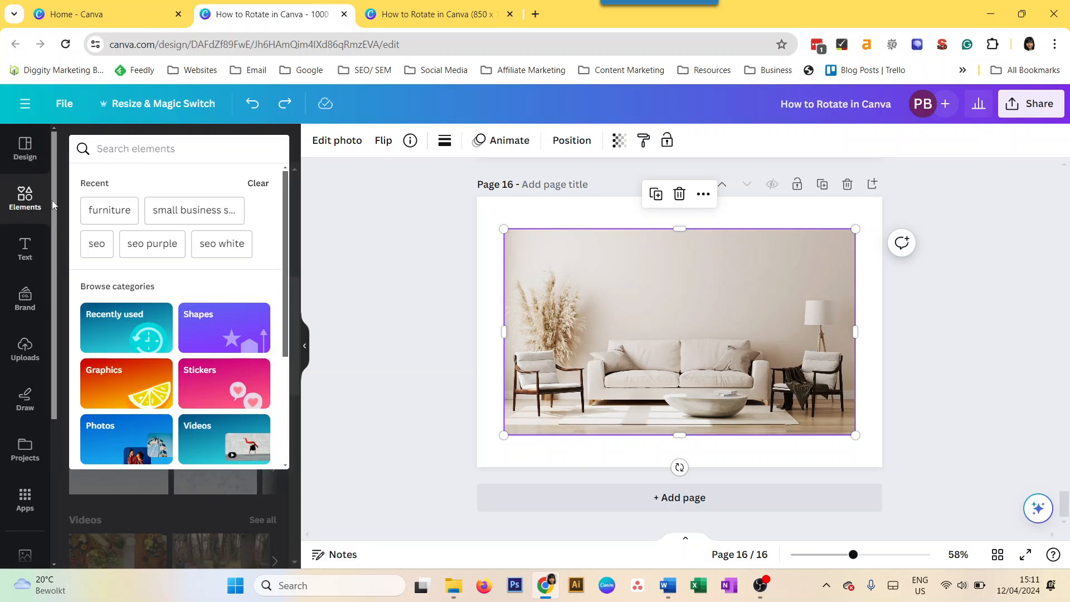
pyautogui.scroll(-3)
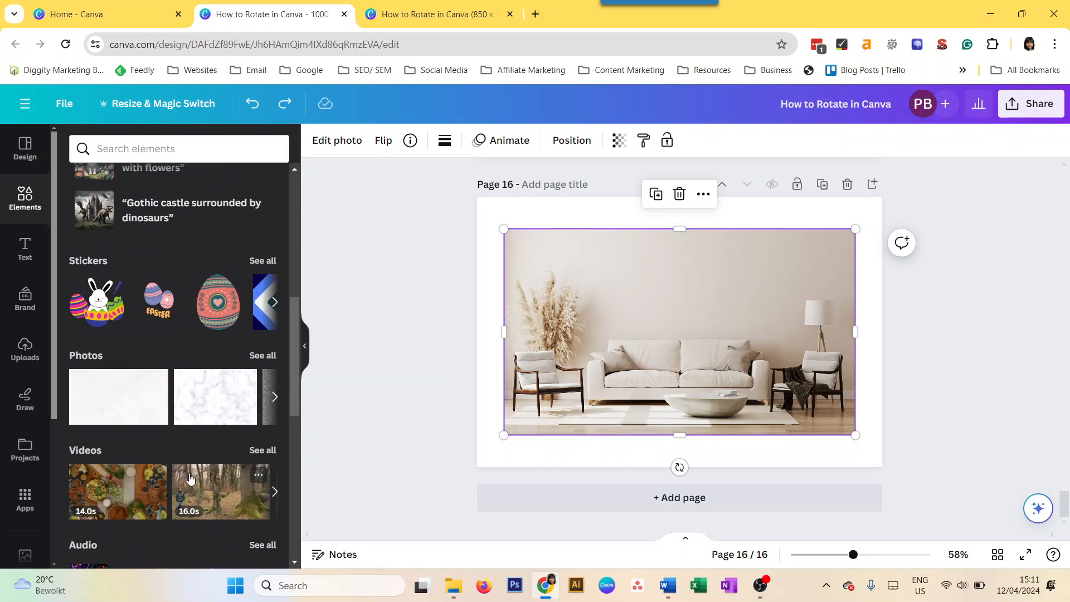
pyautogui.scroll(-3)
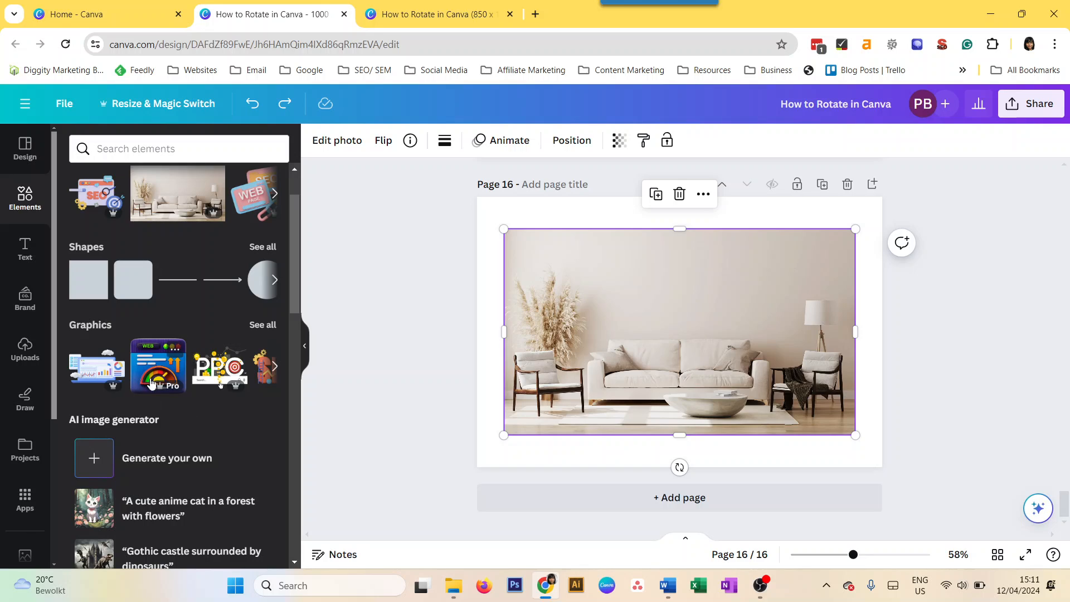
pyautogui.click(158, 366)
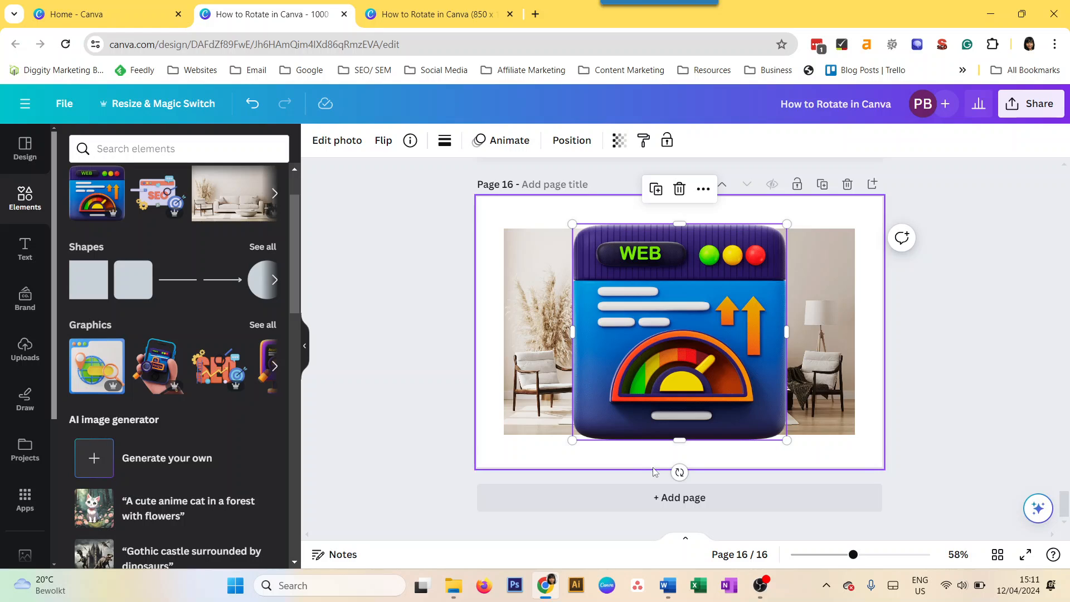
pyautogui.moveTo(679, 471); pyautogui.dragTo(722, 465)
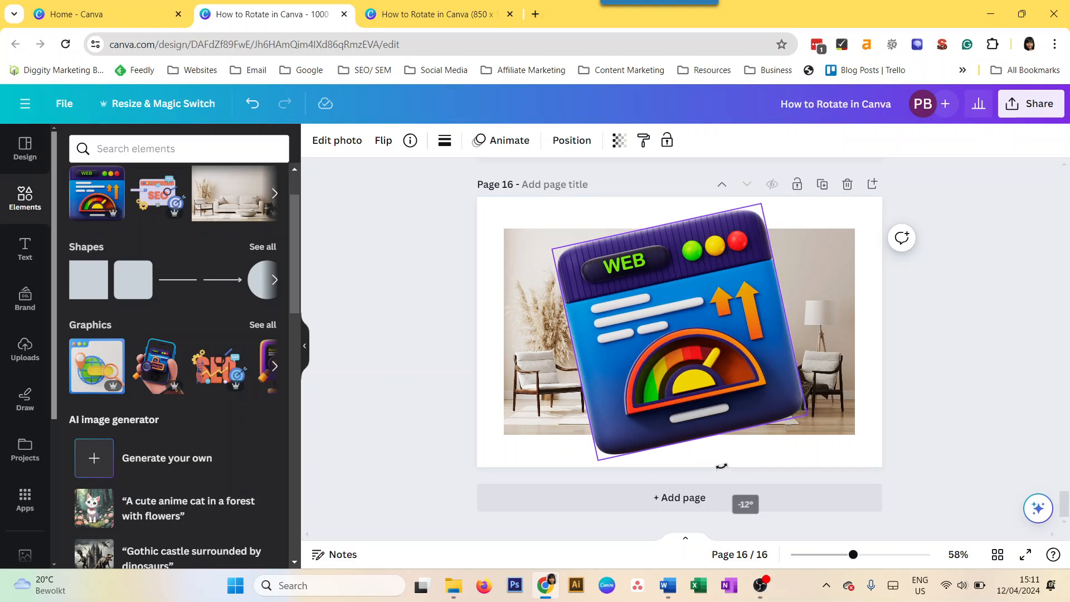
pyautogui.moveTo(722, 465); pyautogui.dragTo(523, 464)
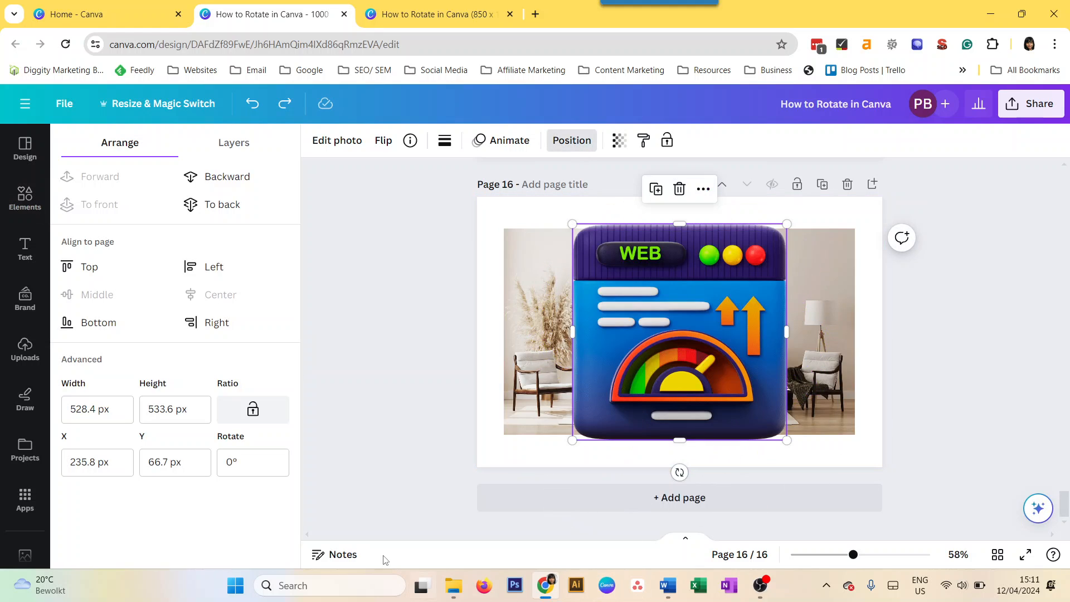
pyautogui.click(252, 462)
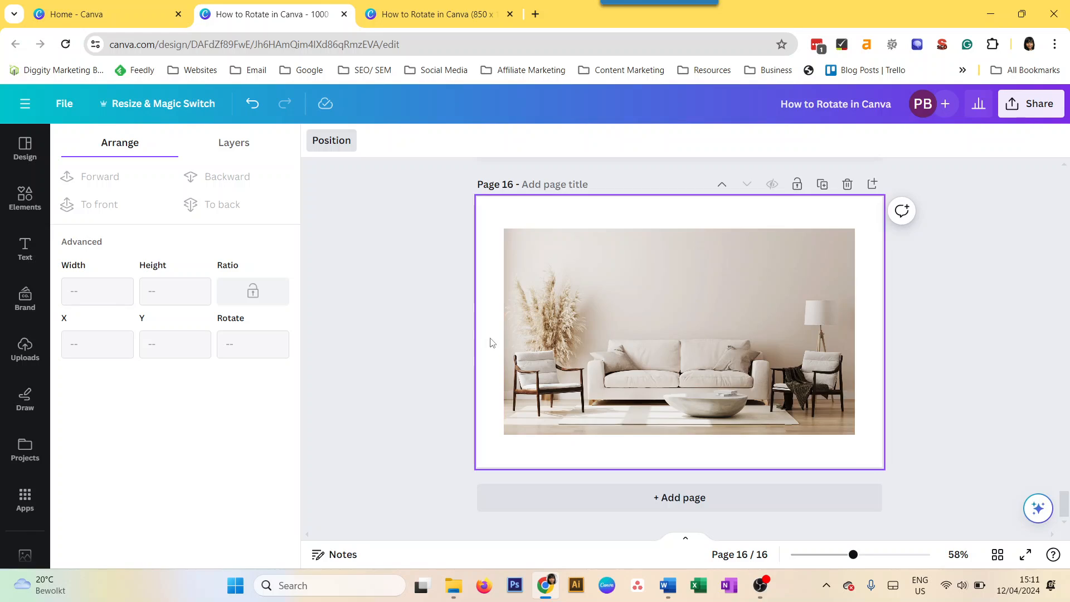
pyautogui.click(24, 198)
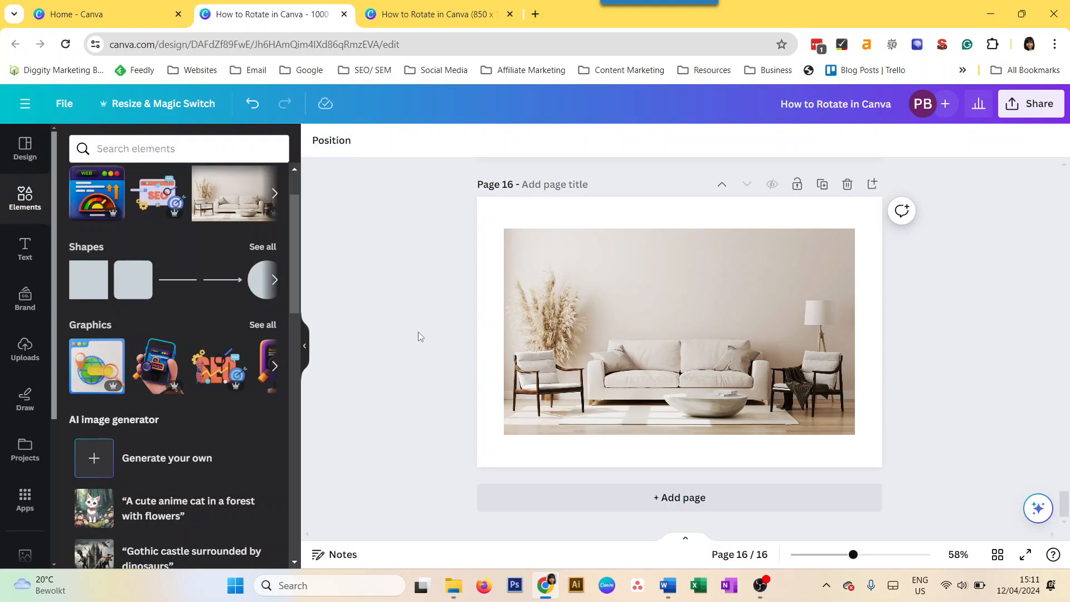
# Select the framed sofa photo on page 15 and open Crop.
pyautogui.click(679, 497)
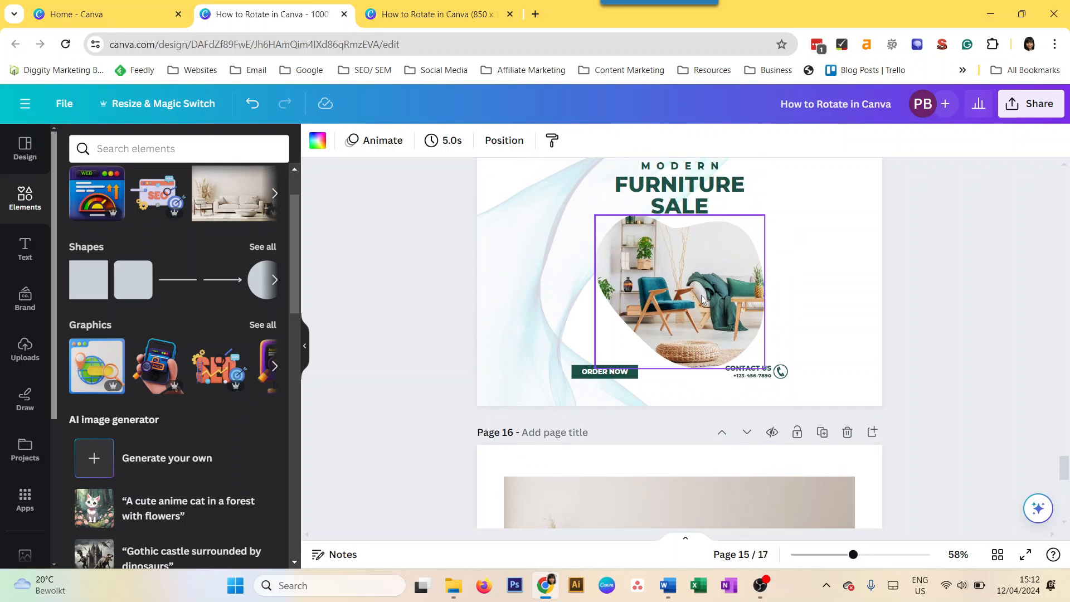
pyautogui.click(679, 290)
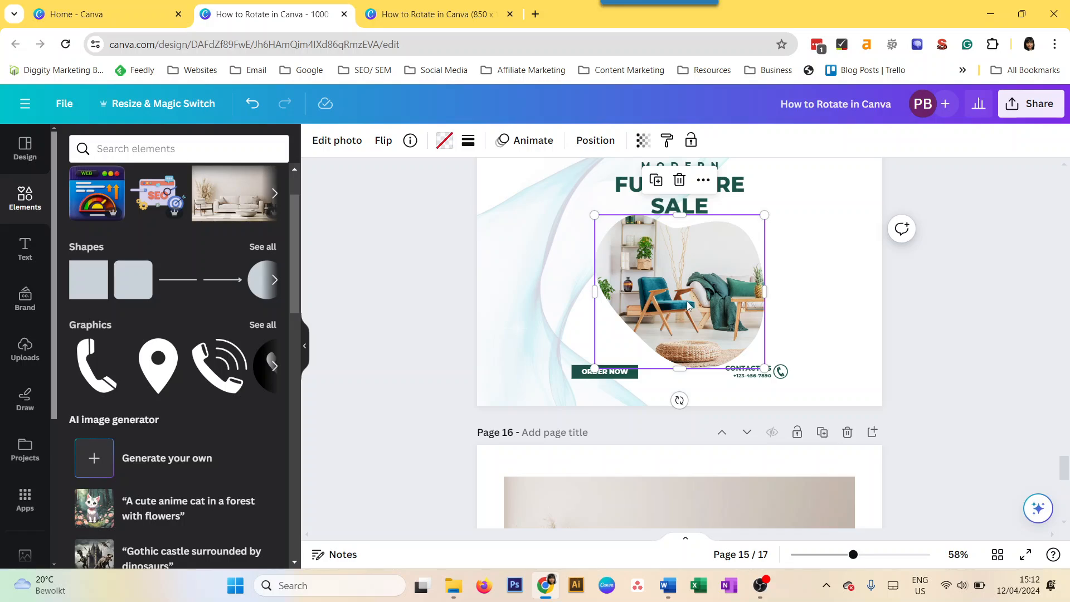
pyautogui.moveTo(676, 310)
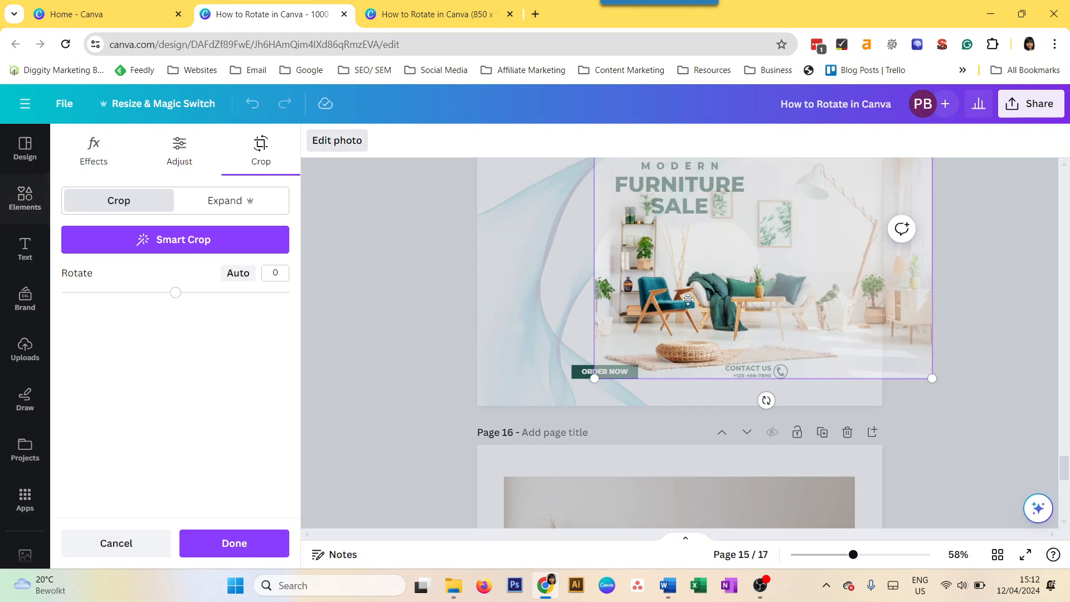
pyautogui.click(234, 544)
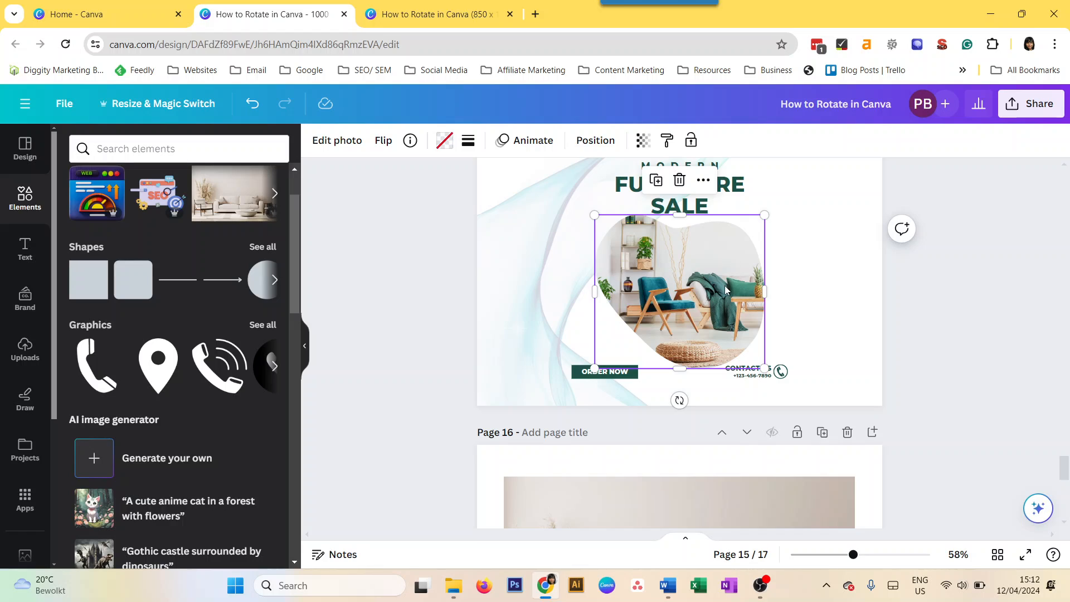
pyautogui.moveTo(691, 298)
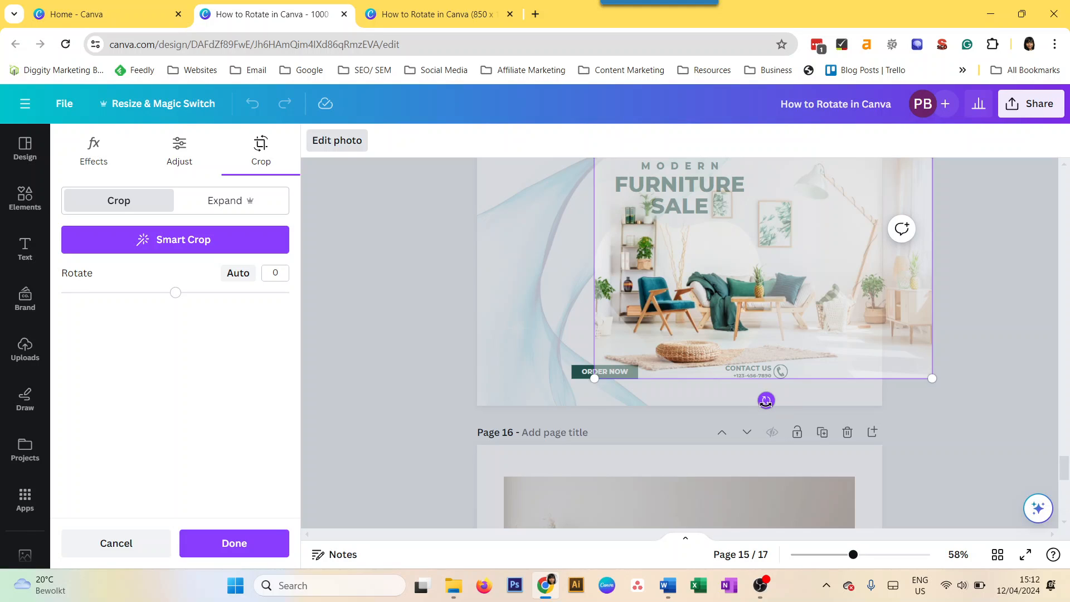
# Drag the Rotate slider to tilt the photo inside its frame at several angles.
pyautogui.moveTo(176, 292); pyautogui.dragTo(156, 293)
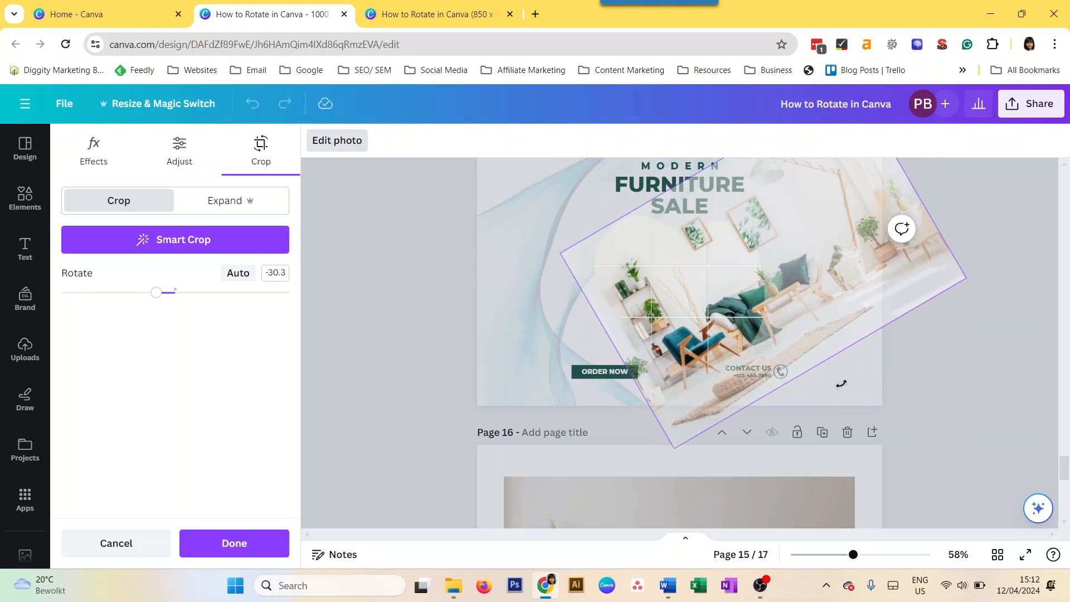
pyautogui.moveTo(156, 292); pyautogui.dragTo(137, 292)
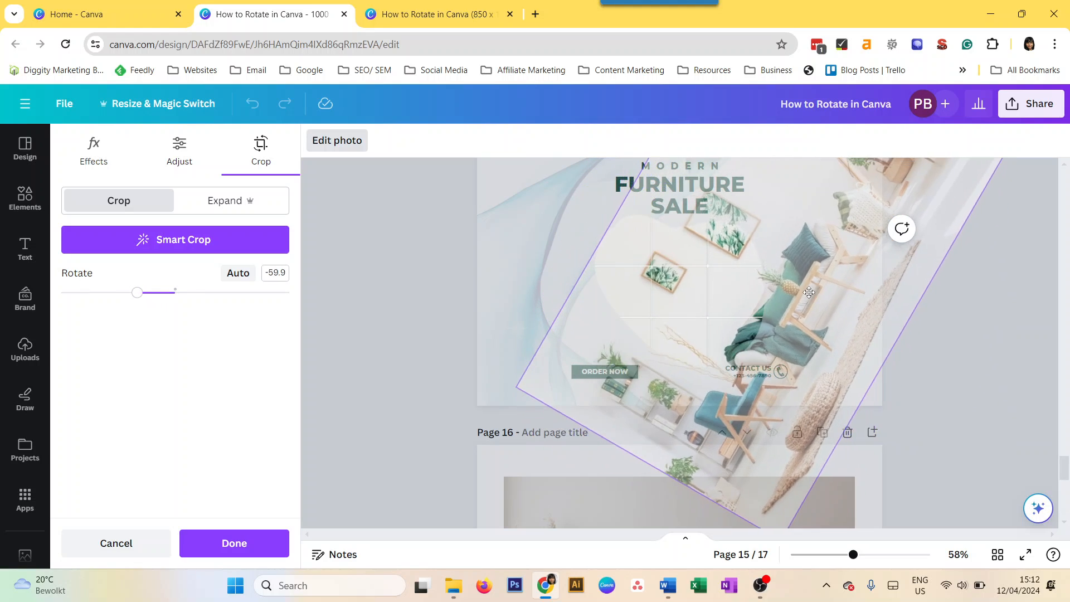
pyautogui.moveTo(137, 292); pyautogui.dragTo(194, 292)
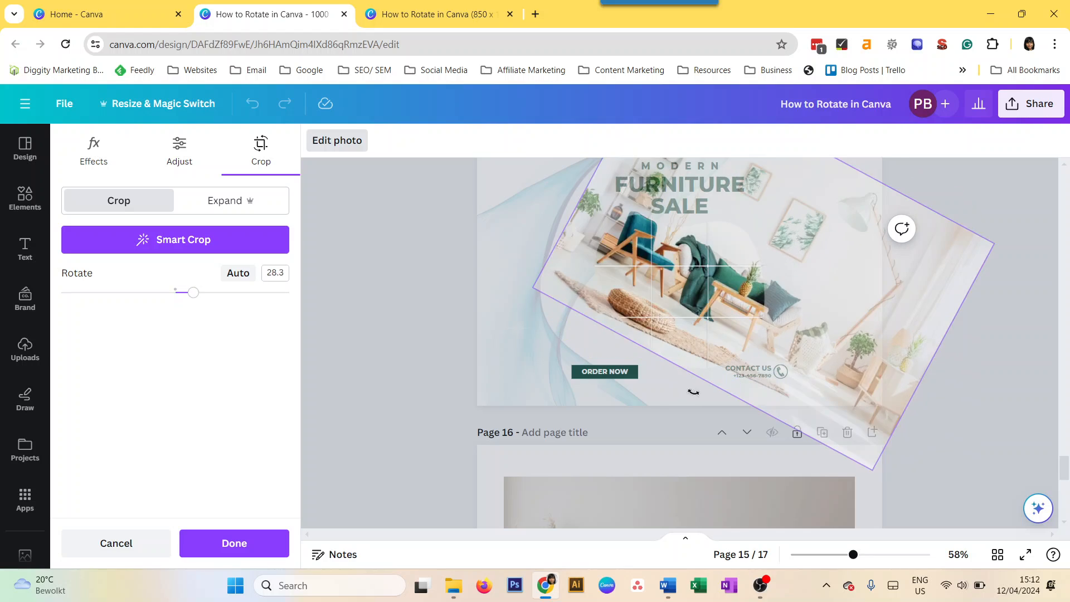
pyautogui.moveTo(195, 292); pyautogui.dragTo(175, 292)
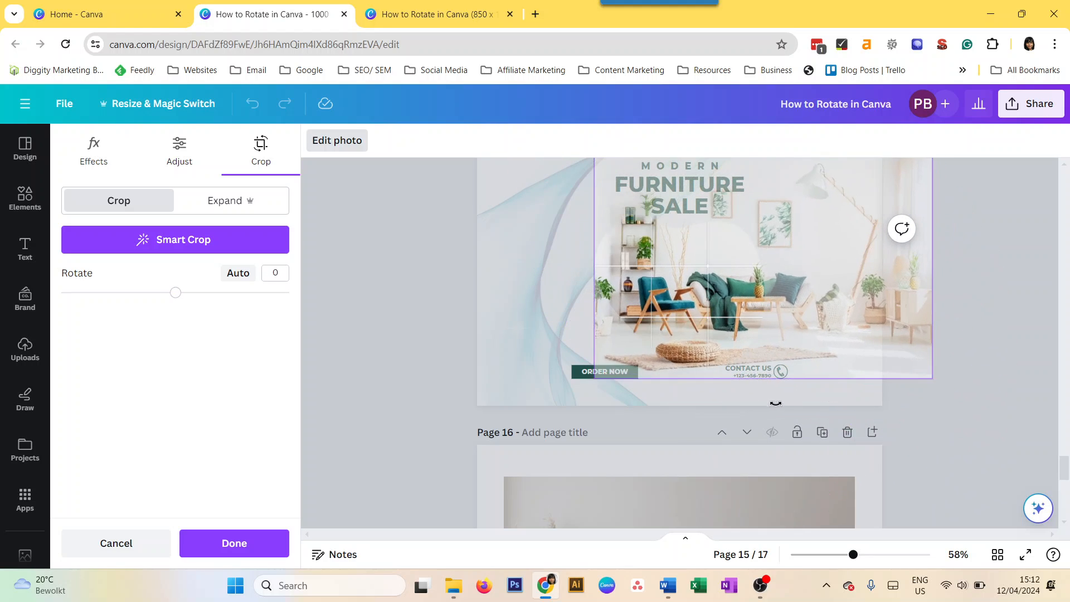
pyautogui.moveTo(176, 292); pyautogui.dragTo(152, 292)
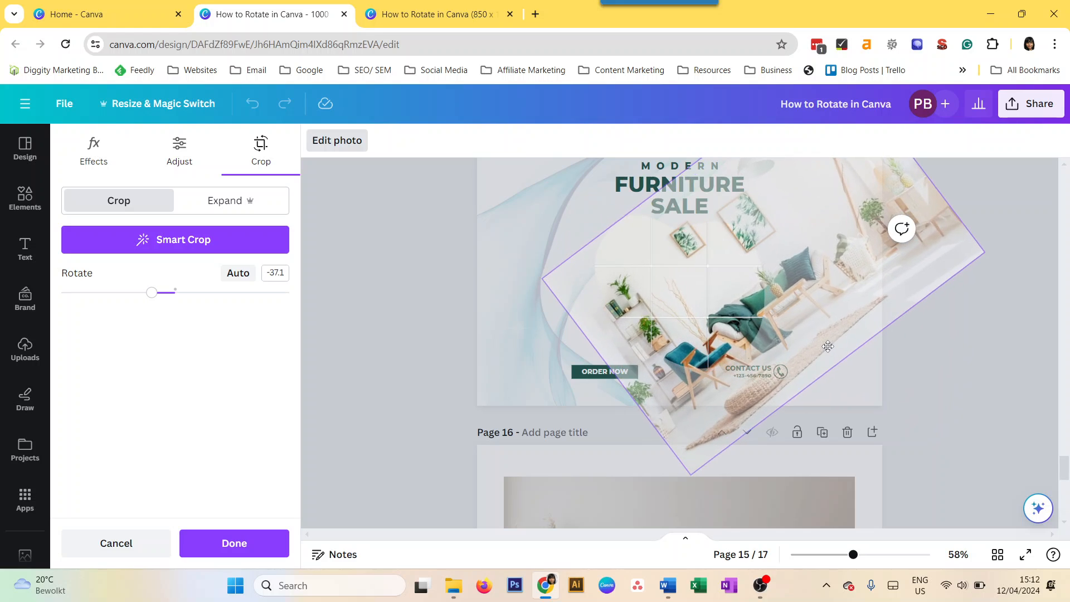
pyautogui.moveTo(152, 292); pyautogui.dragTo(213, 292)
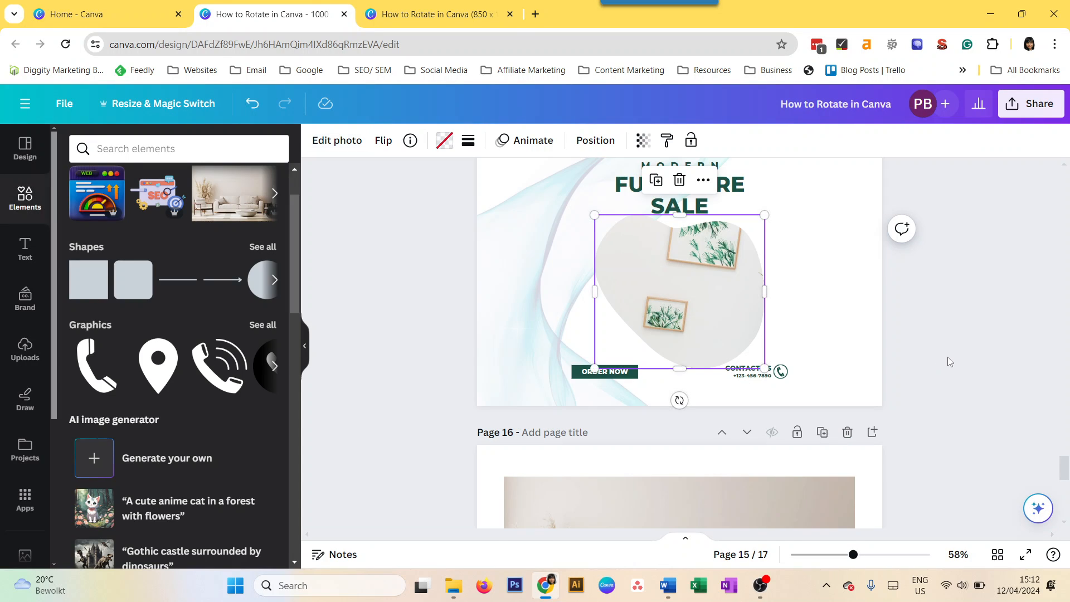
# Undo the tilt and try a Rotate value of 90, leaving the photo upright.
pyautogui.click(285, 104)
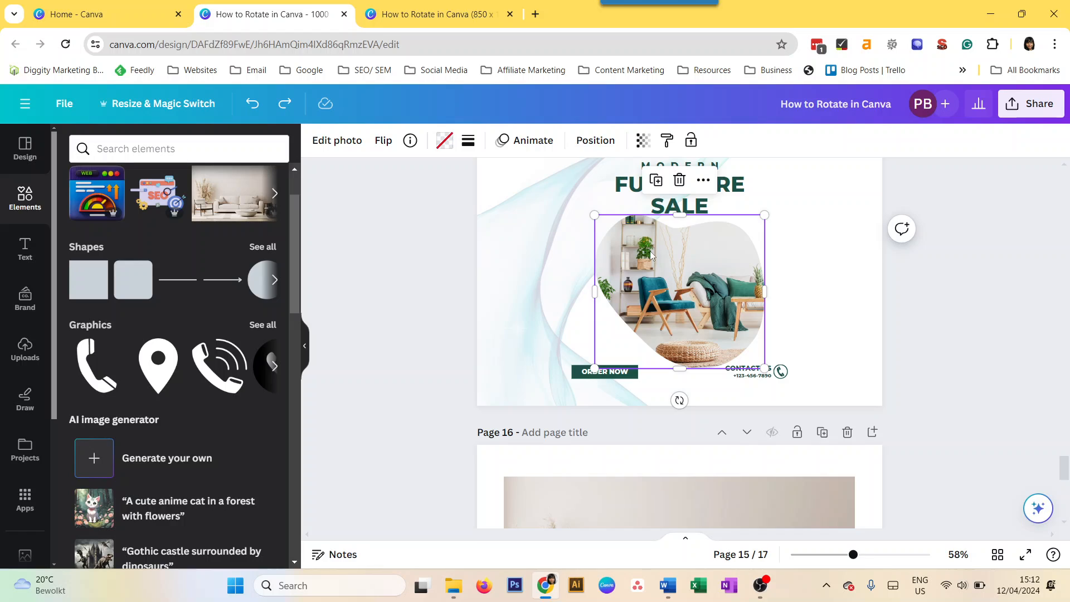
pyautogui.moveTo(703, 315)
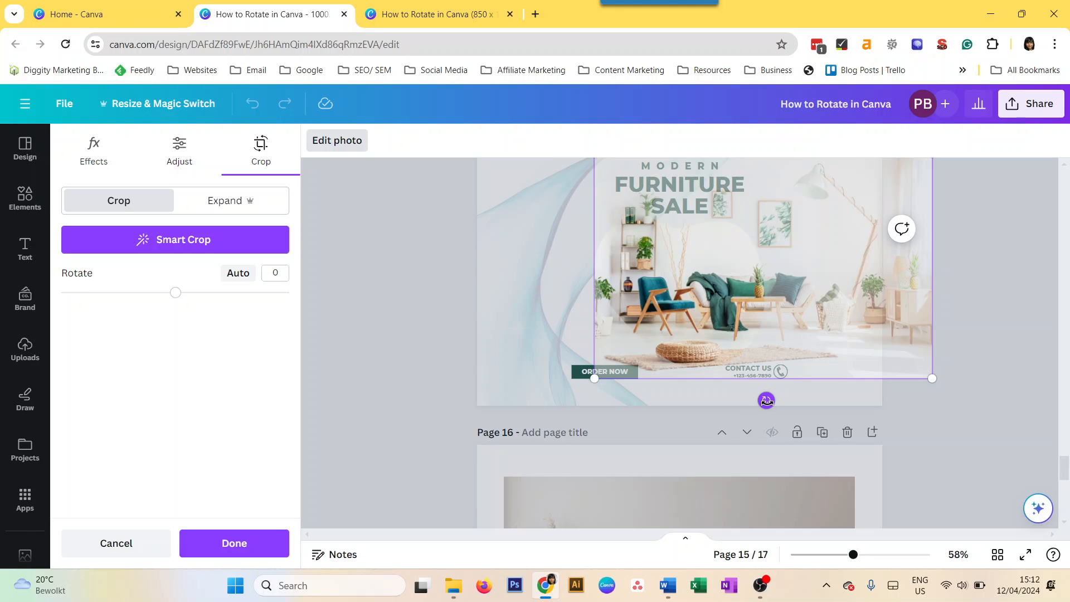
pyautogui.moveTo(688, 150)
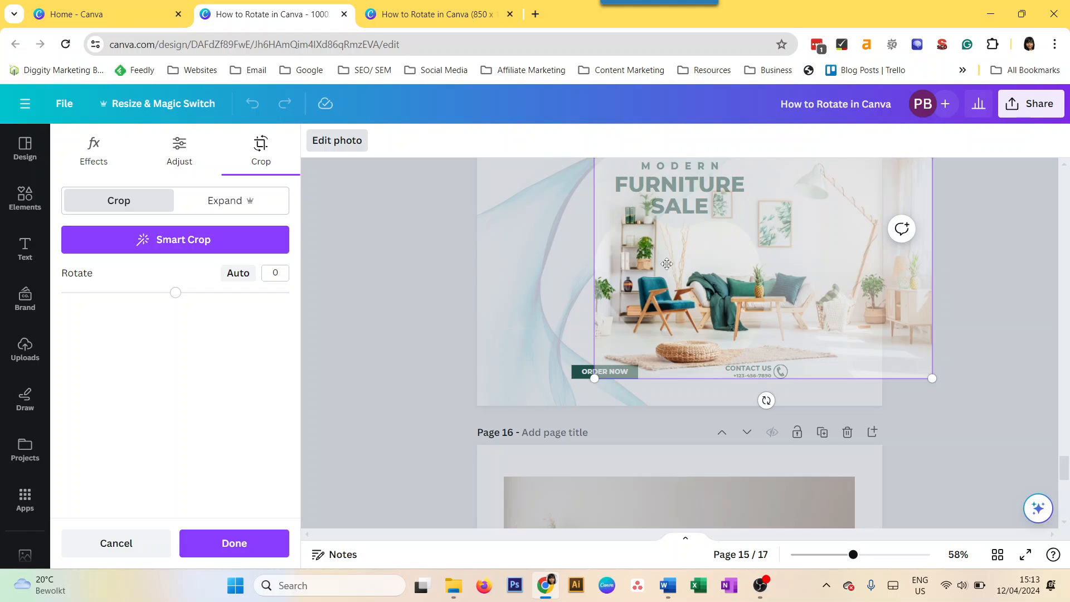
pyautogui.click(274, 273)
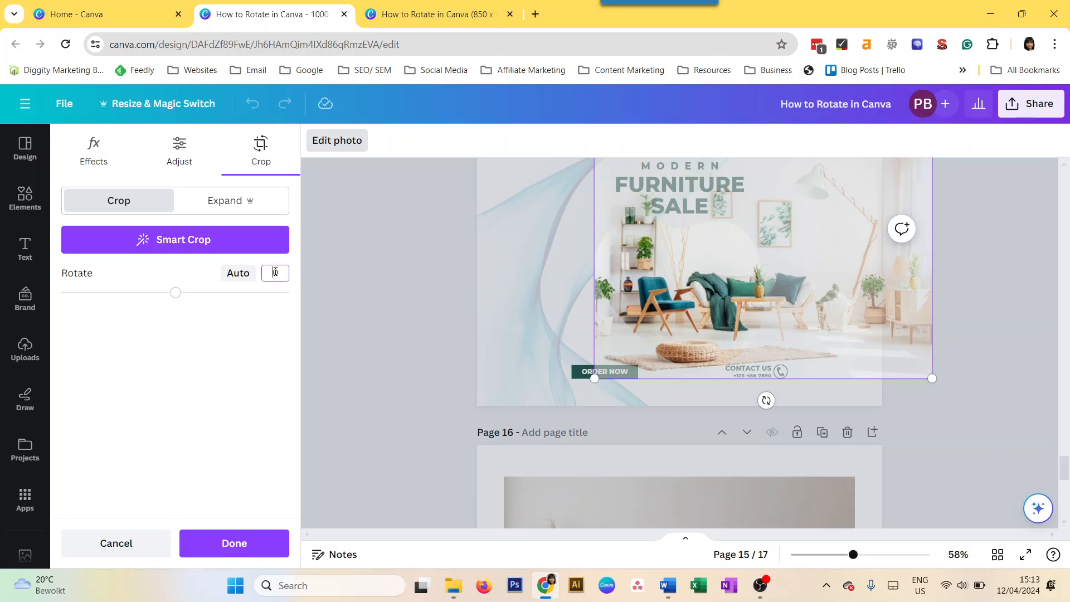
pyautogui.write('90')
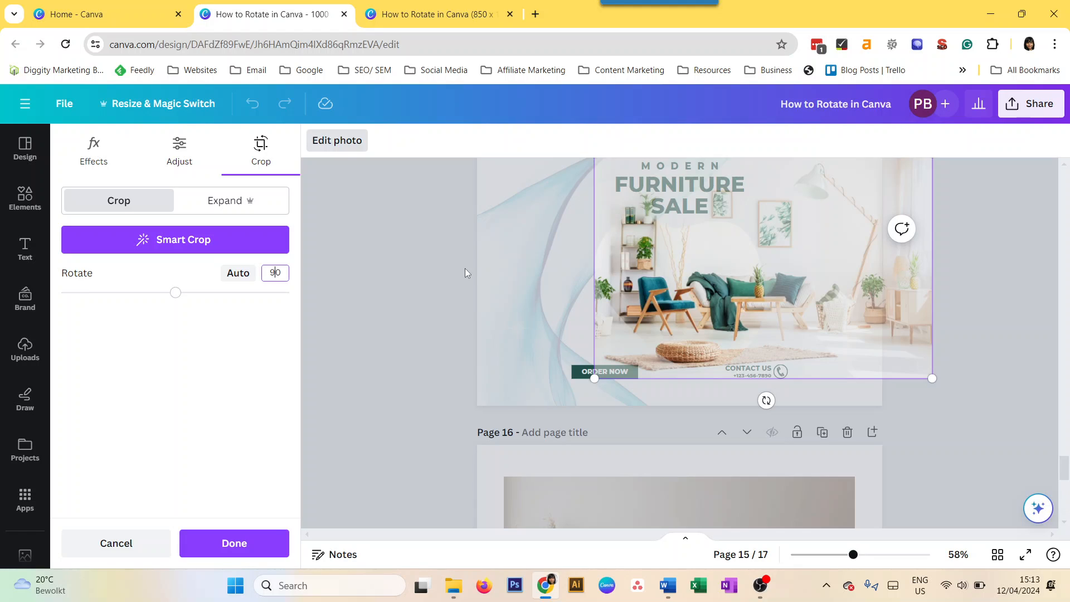
pyautogui.moveTo(175, 292); pyautogui.dragTo(181, 292)
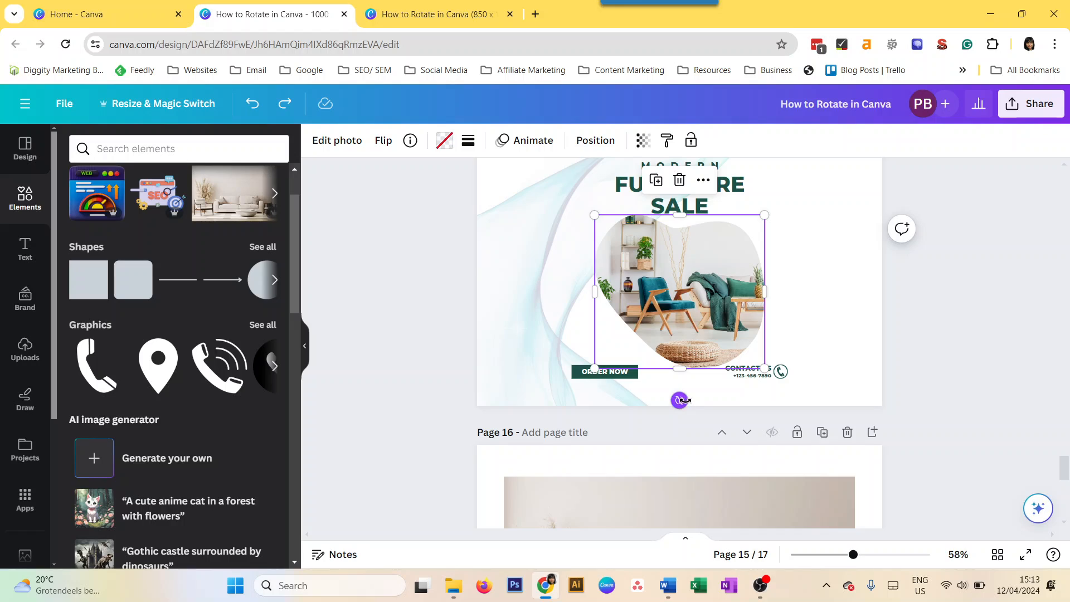
pyautogui.moveTo(948, 442)
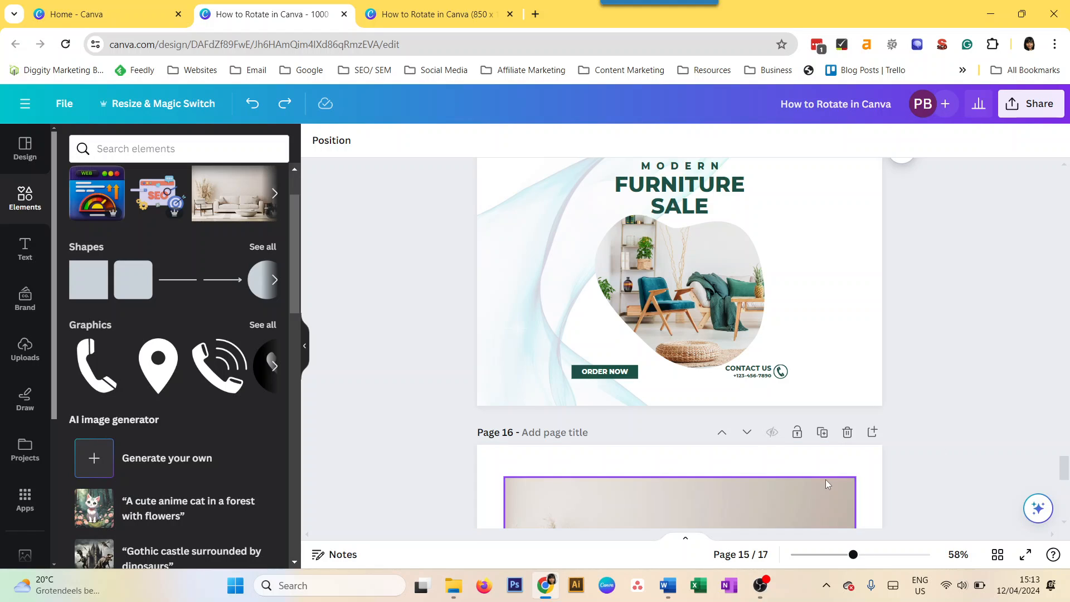
# Scroll to page 16 and flip the web graphic horizontally and vertically.
pyautogui.scroll(-3)
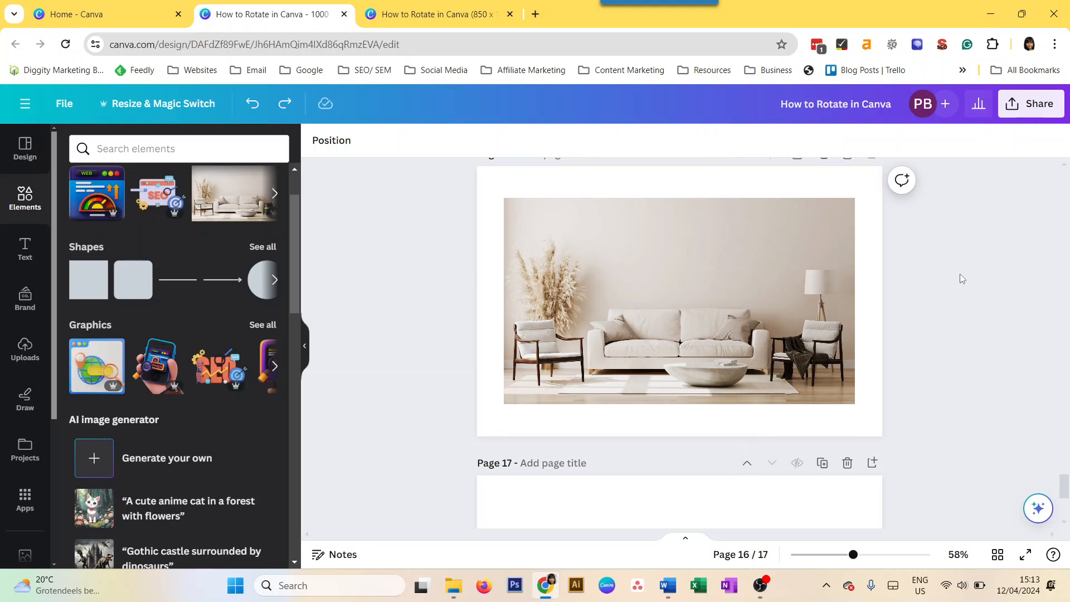
pyautogui.moveTo(969, 344)
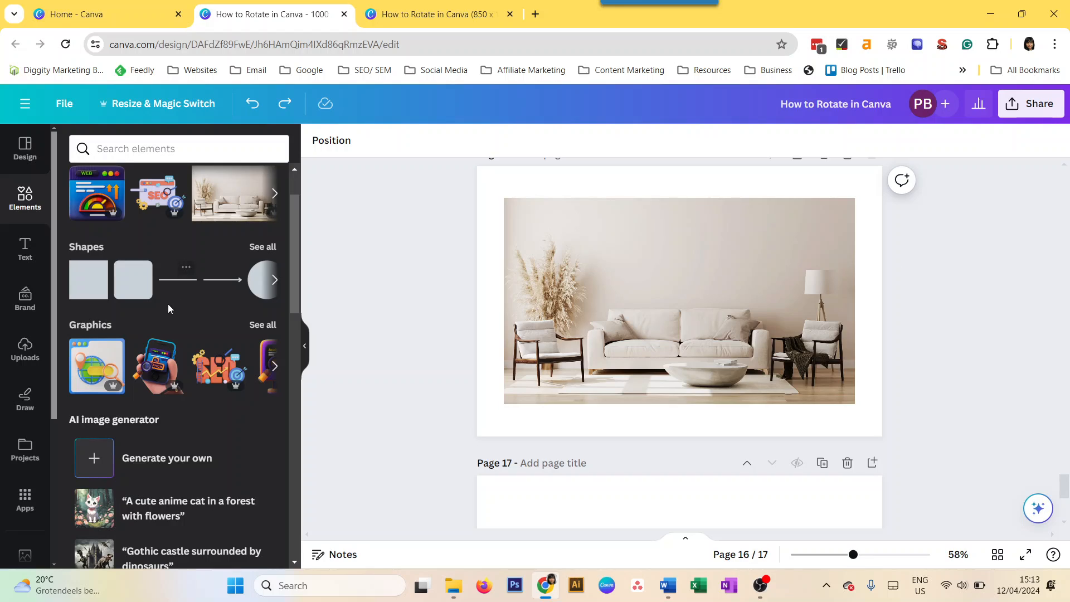
pyautogui.moveTo(157, 208)
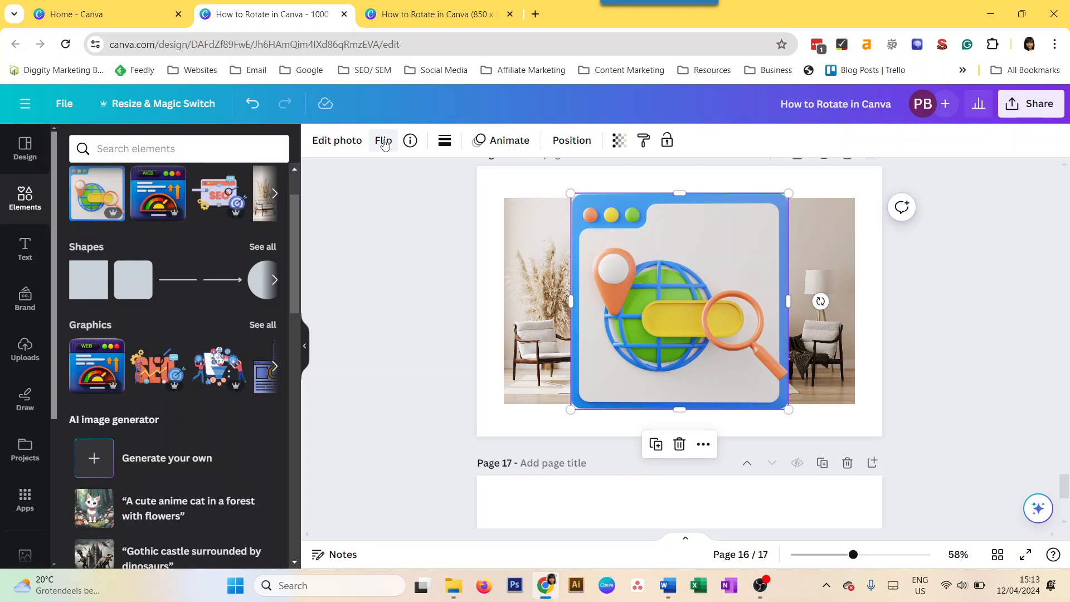
pyautogui.click(383, 140)
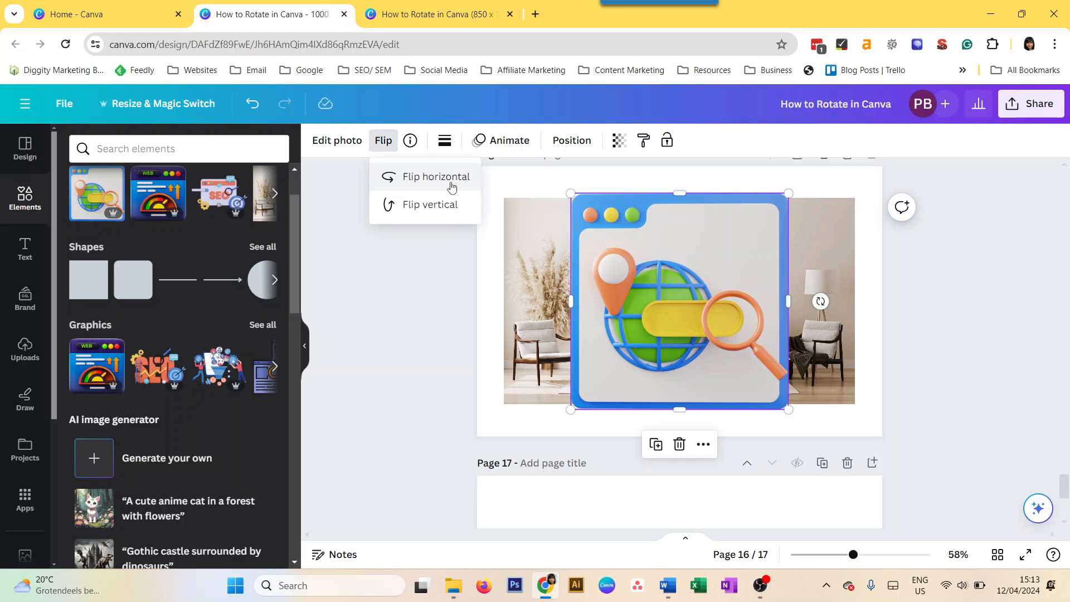
pyautogui.click(430, 204)
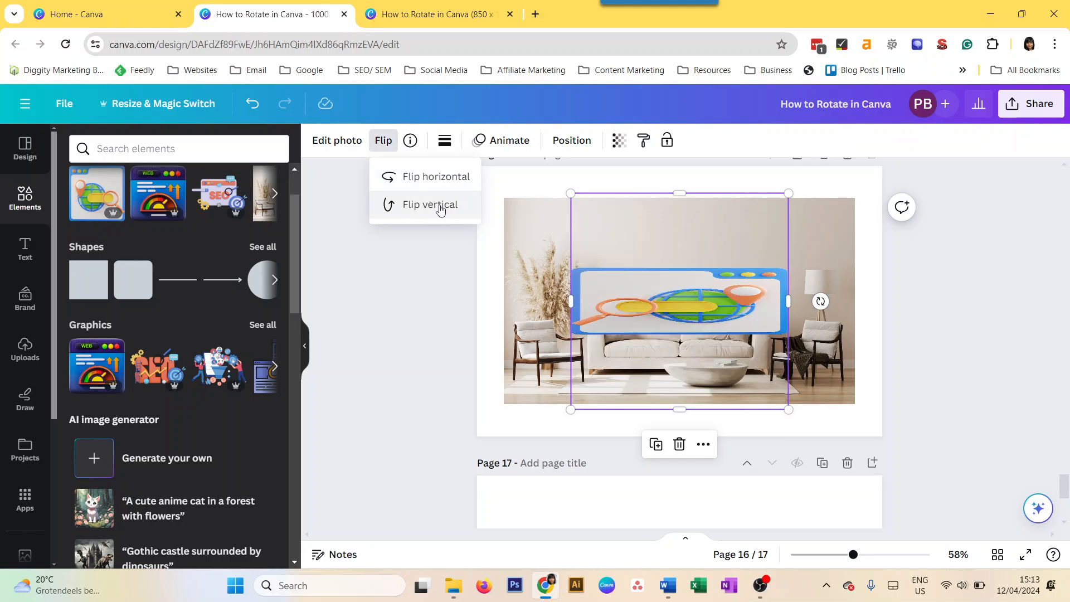
pyautogui.click(430, 204)
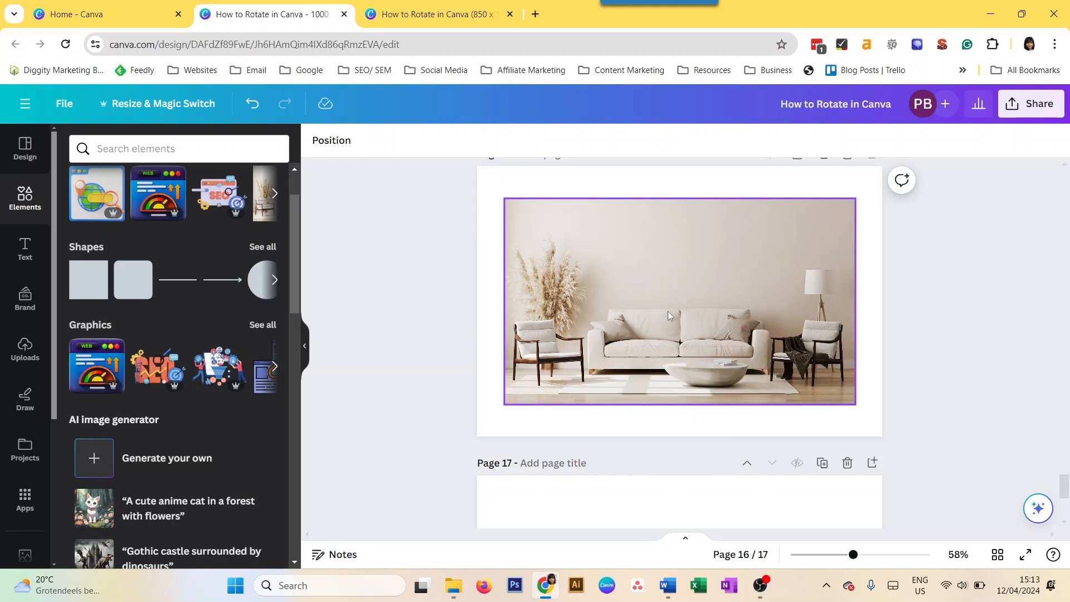
# Flip the beige sofa photo on page 16 vertically so it appears upside down.
pyautogui.click(679, 301)
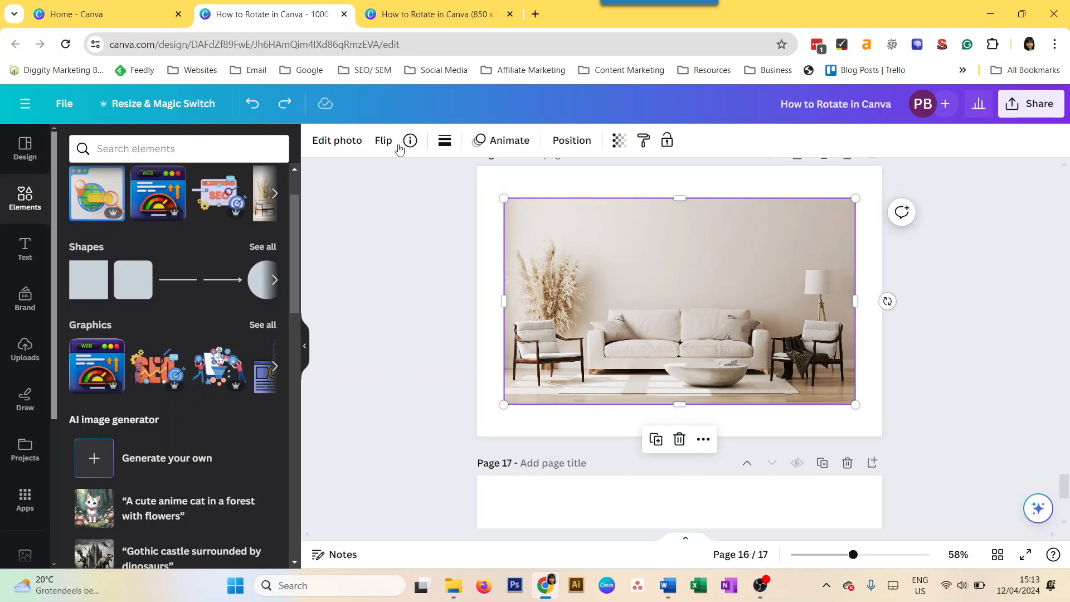
pyautogui.click(383, 140)
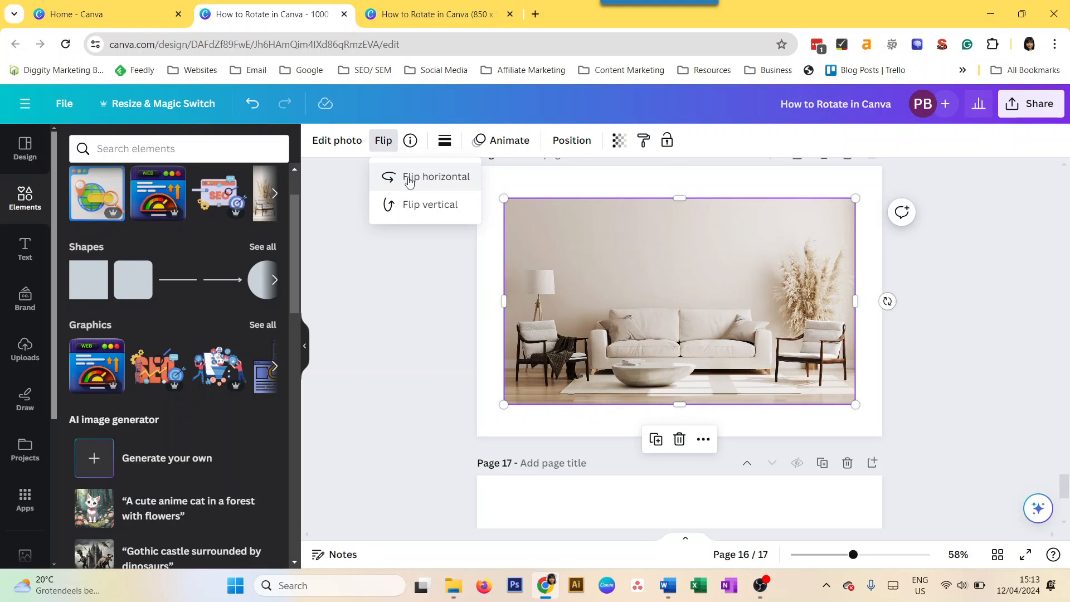
pyautogui.click(429, 204)
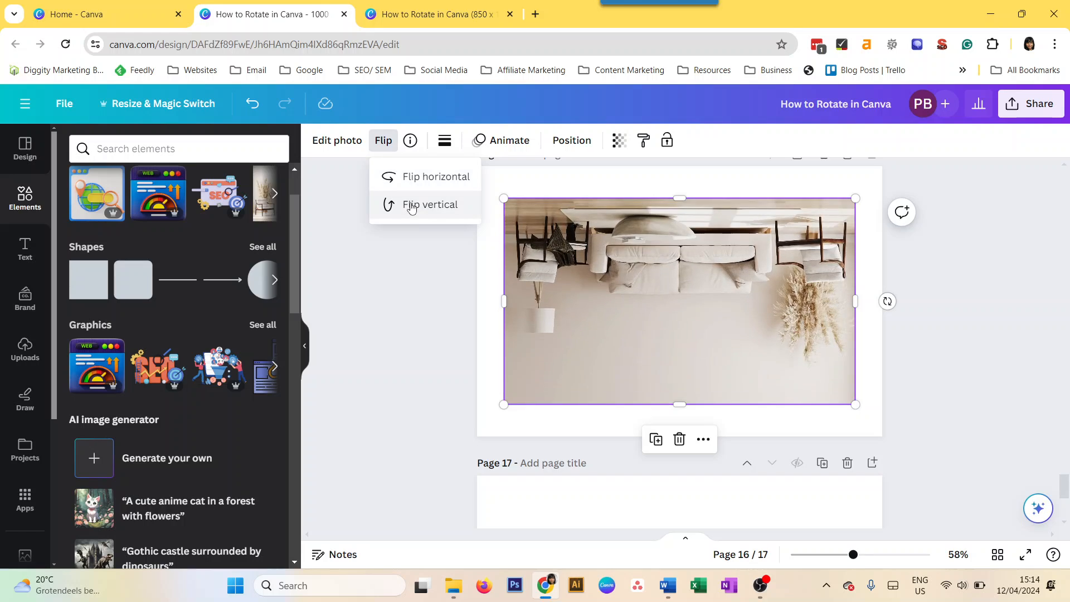
pyautogui.moveTo(418, 305)
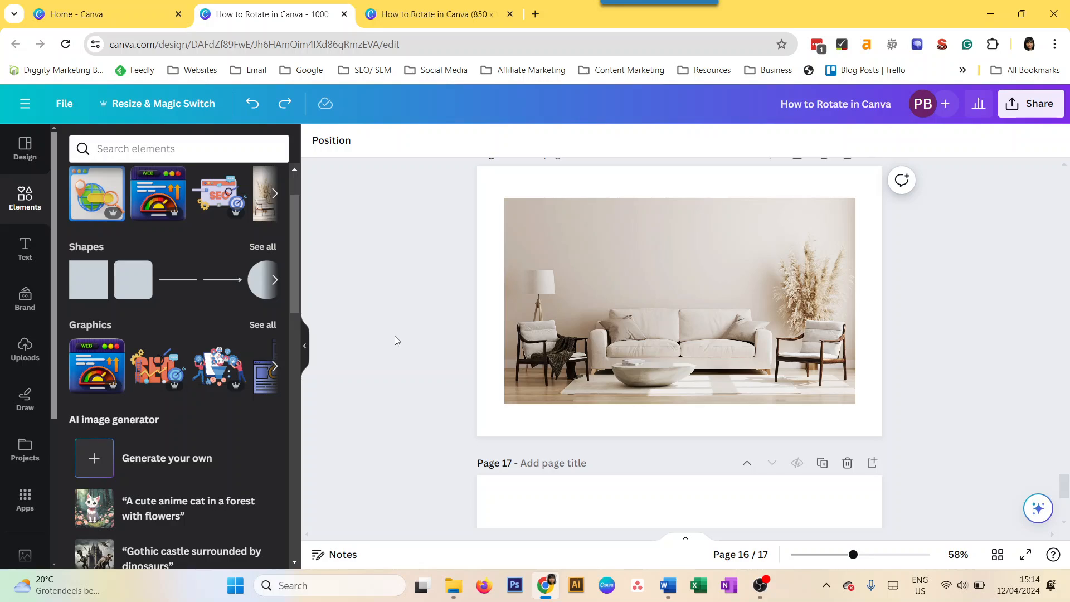
pyautogui.moveTo(398, 347)
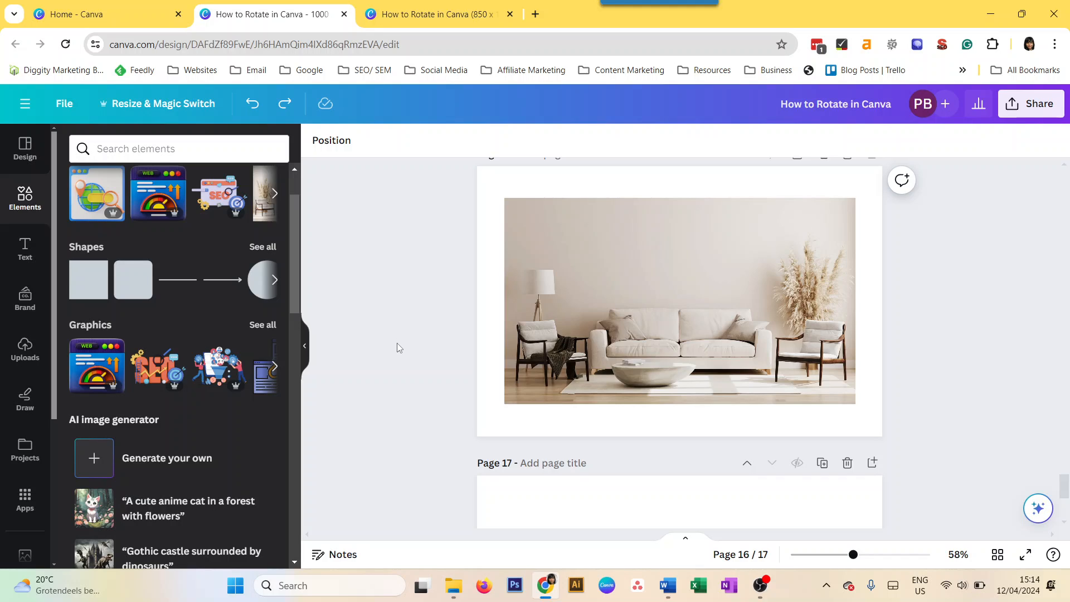
pyautogui.moveTo(404, 356)
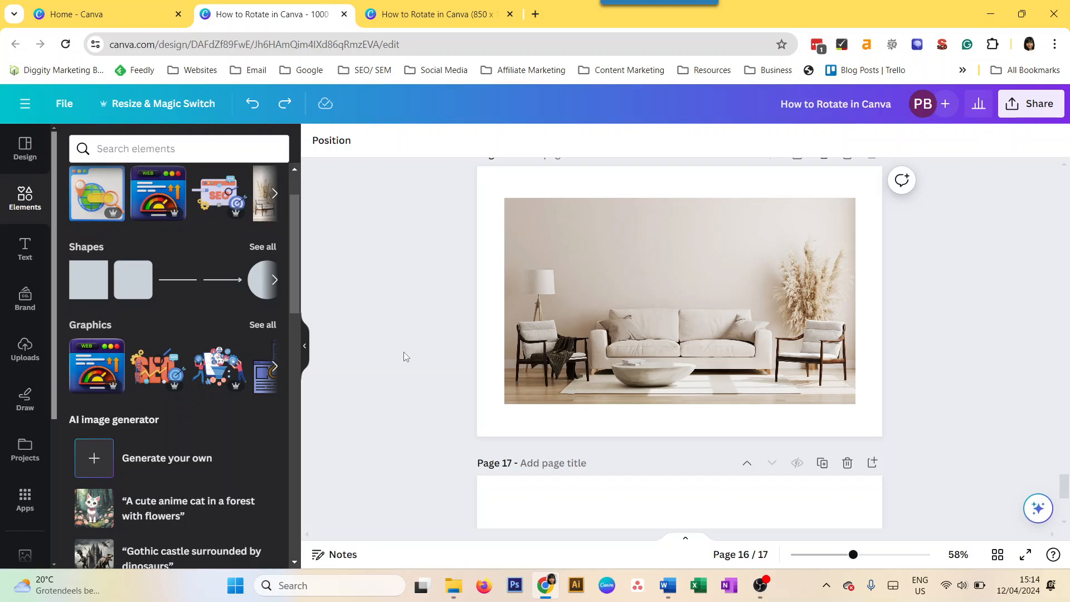